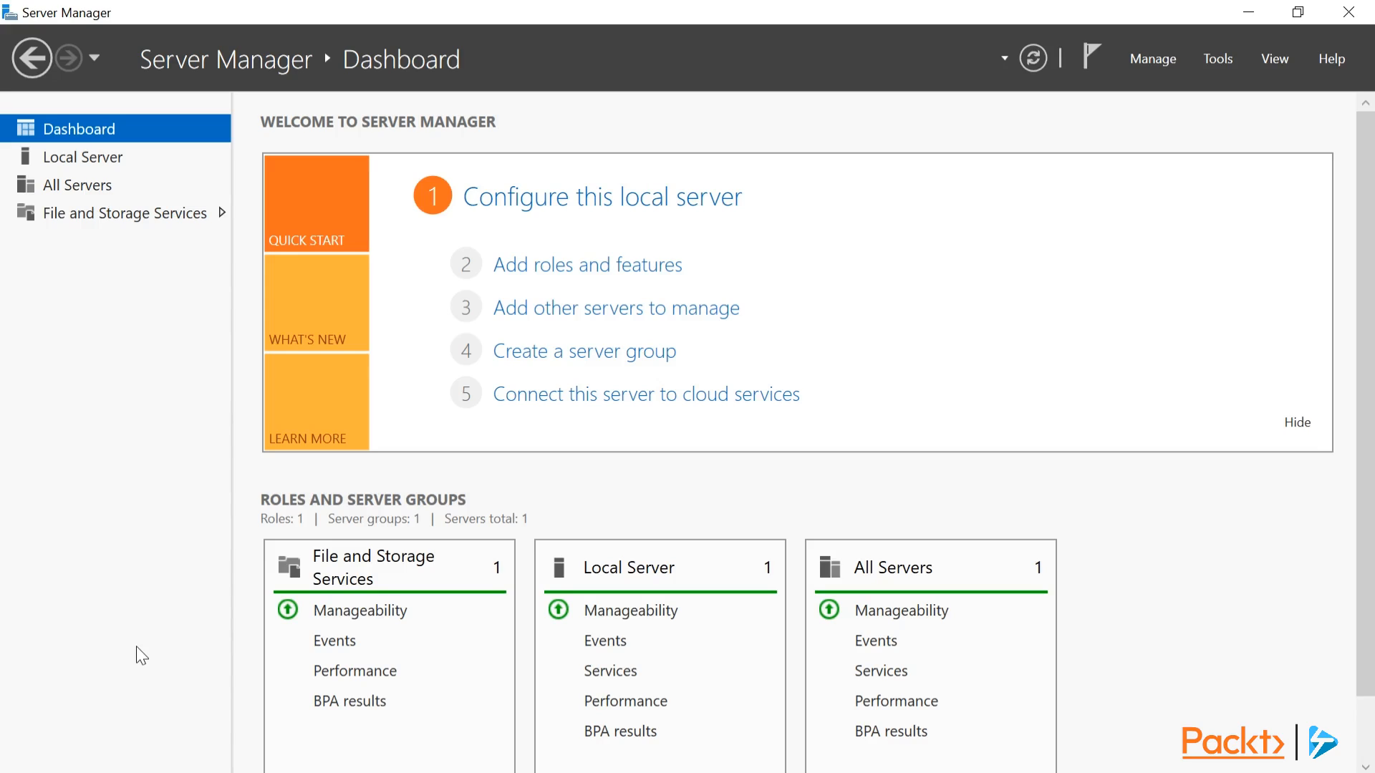
mouse_move(132, 696)
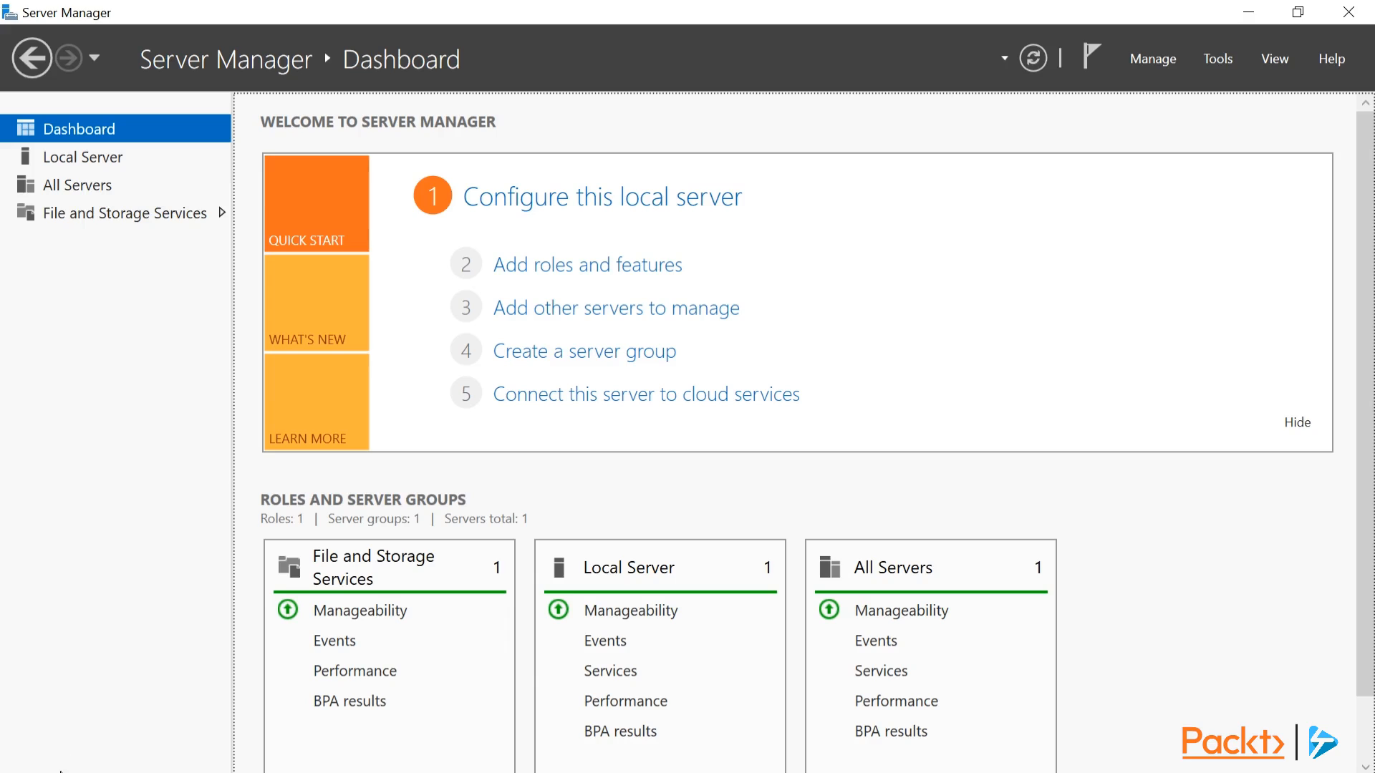
Open the Local Server's System Properties, showing computer WIN-RUEDDQ8E7OQ in WORKGROUP
click(17, 753)
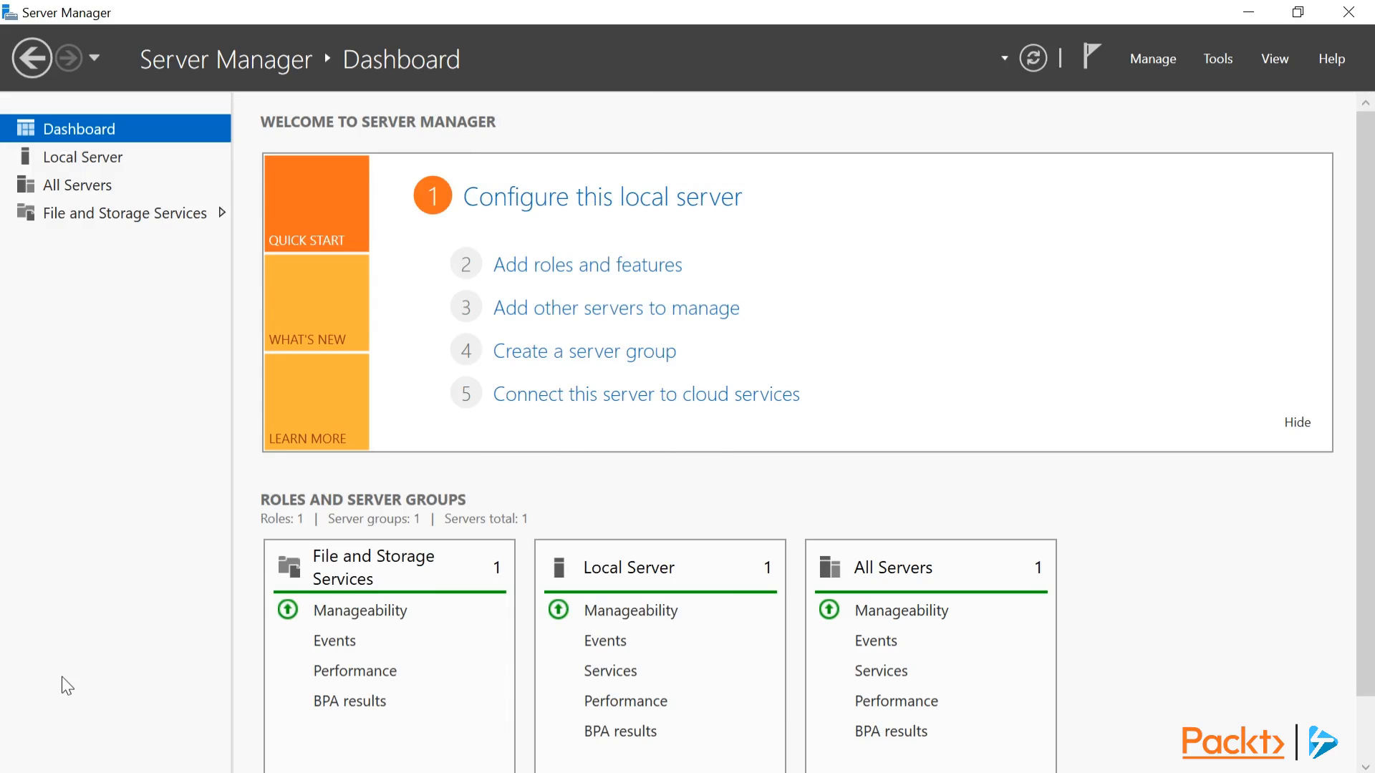
click(83, 157)
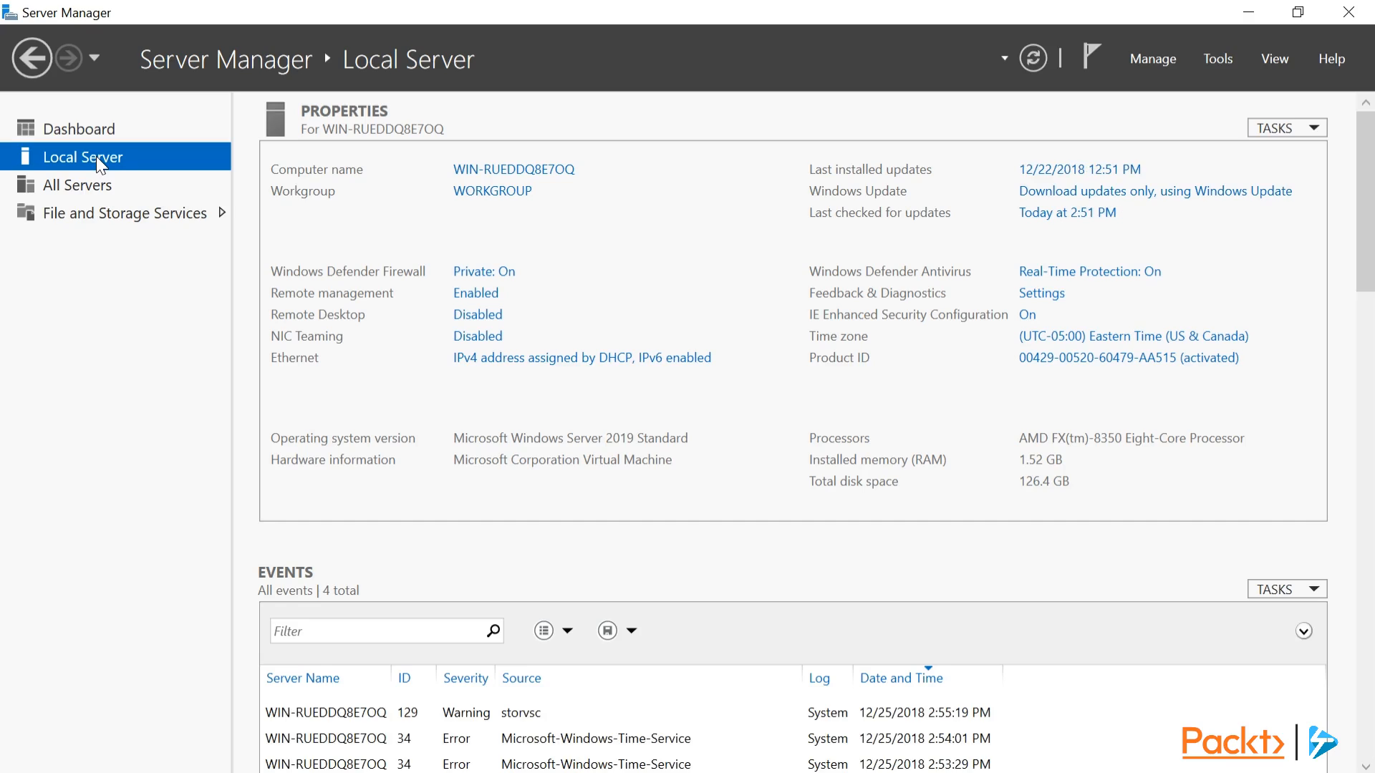
mouse_move(107, 333)
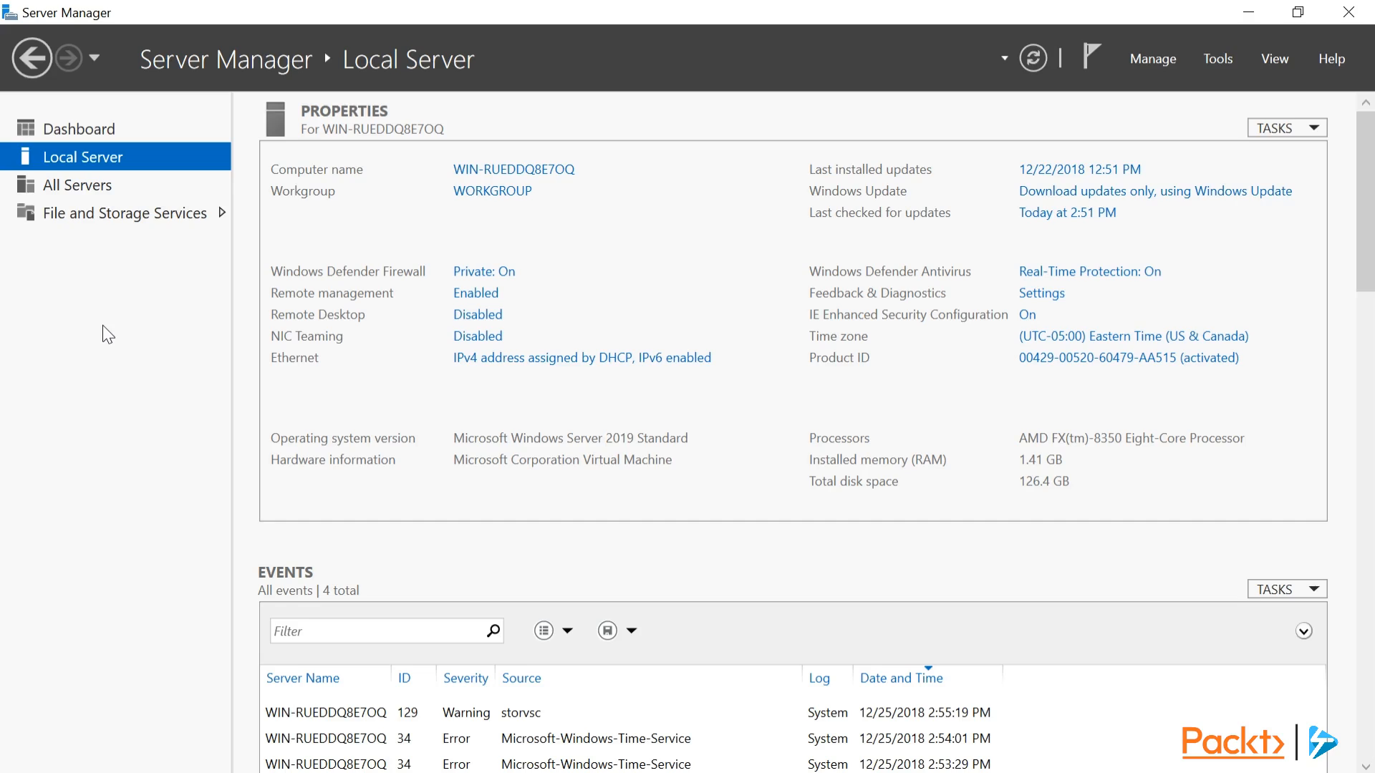
mouse_move(626, 250)
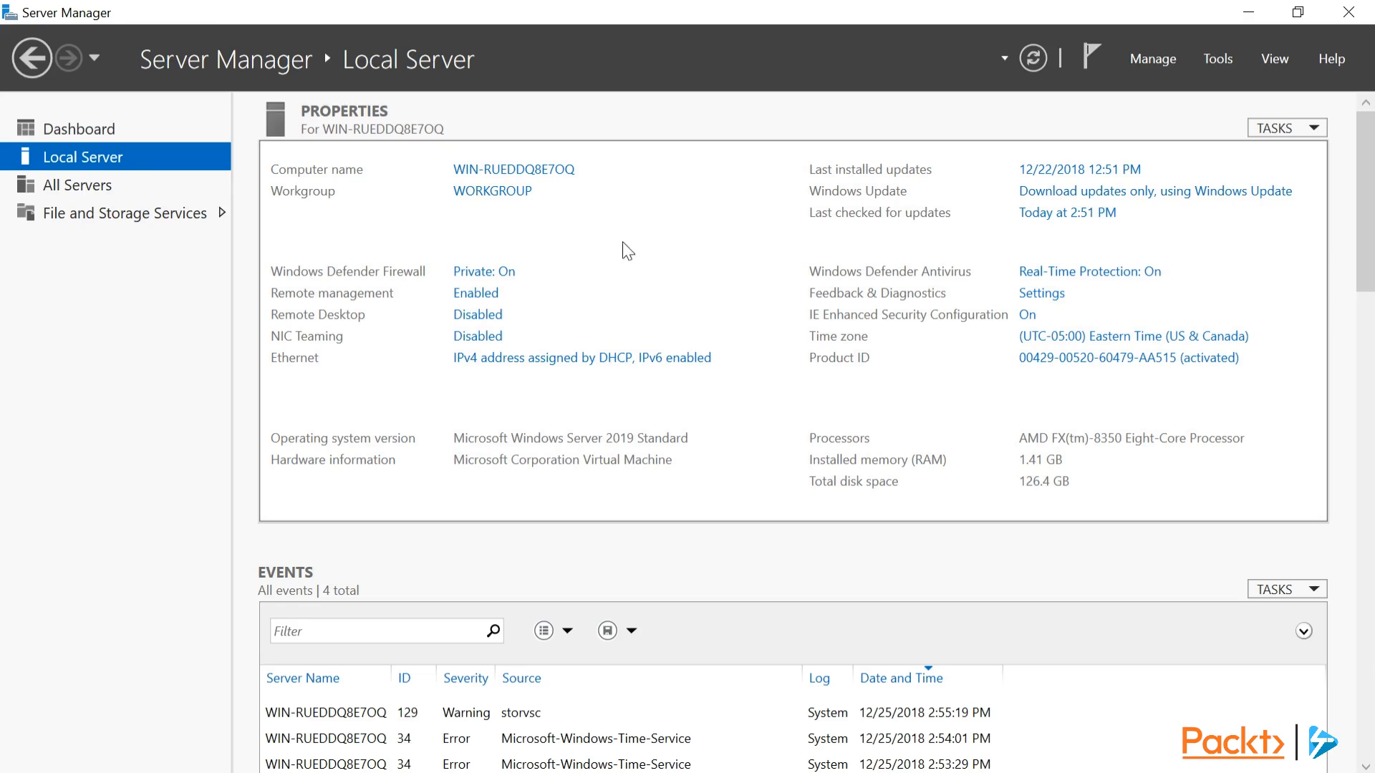
click(515, 168)
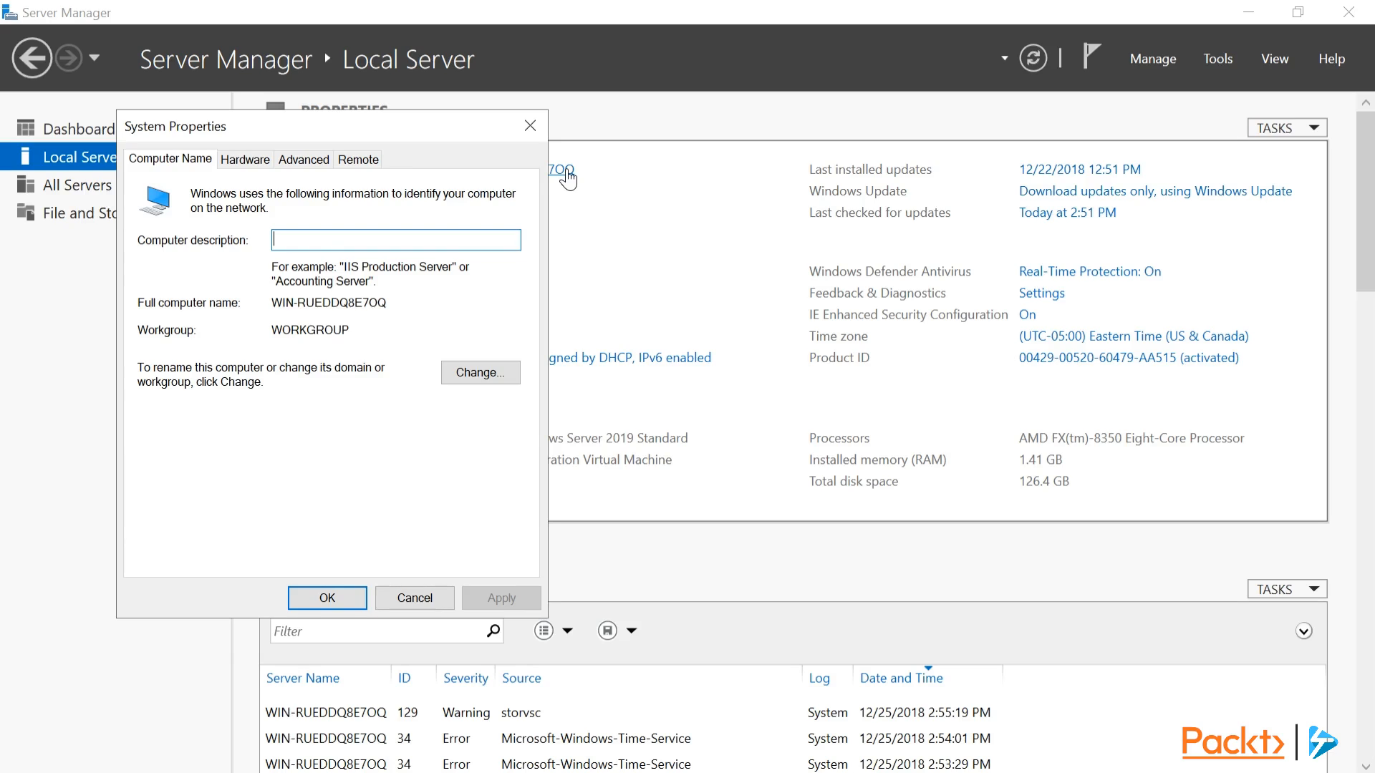
Rename the computer to SVR01 and make it a member of the Corp domain
click(480, 372)
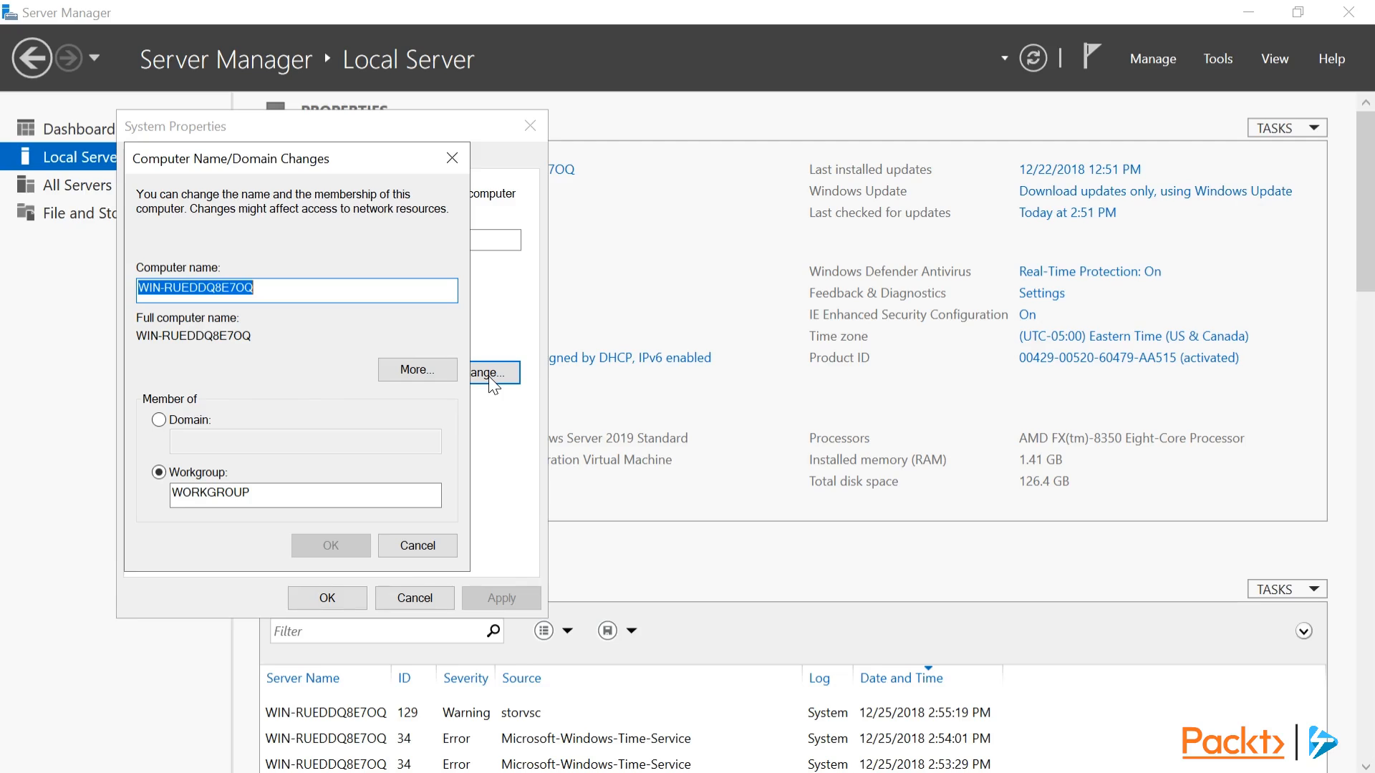
mouse_move(361, 312)
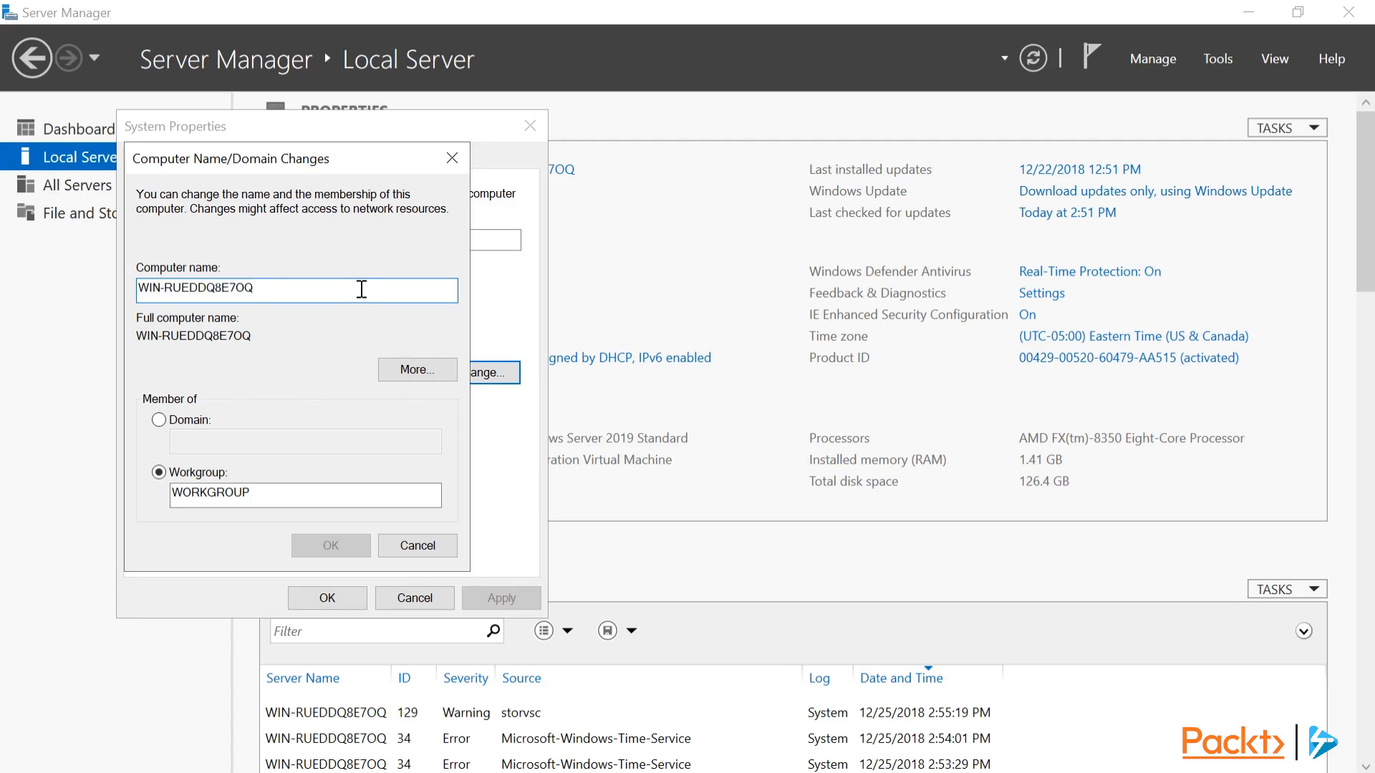
text(SVR)
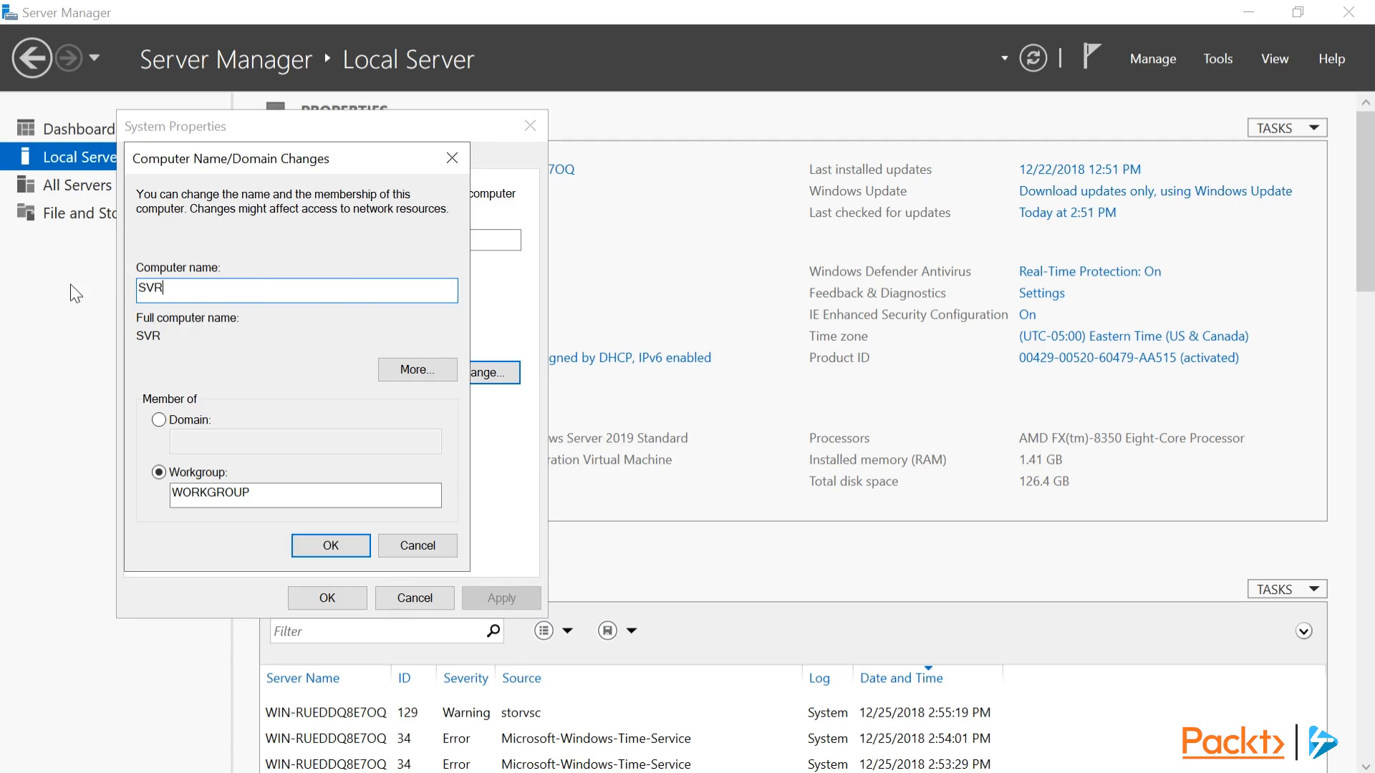
text(01)
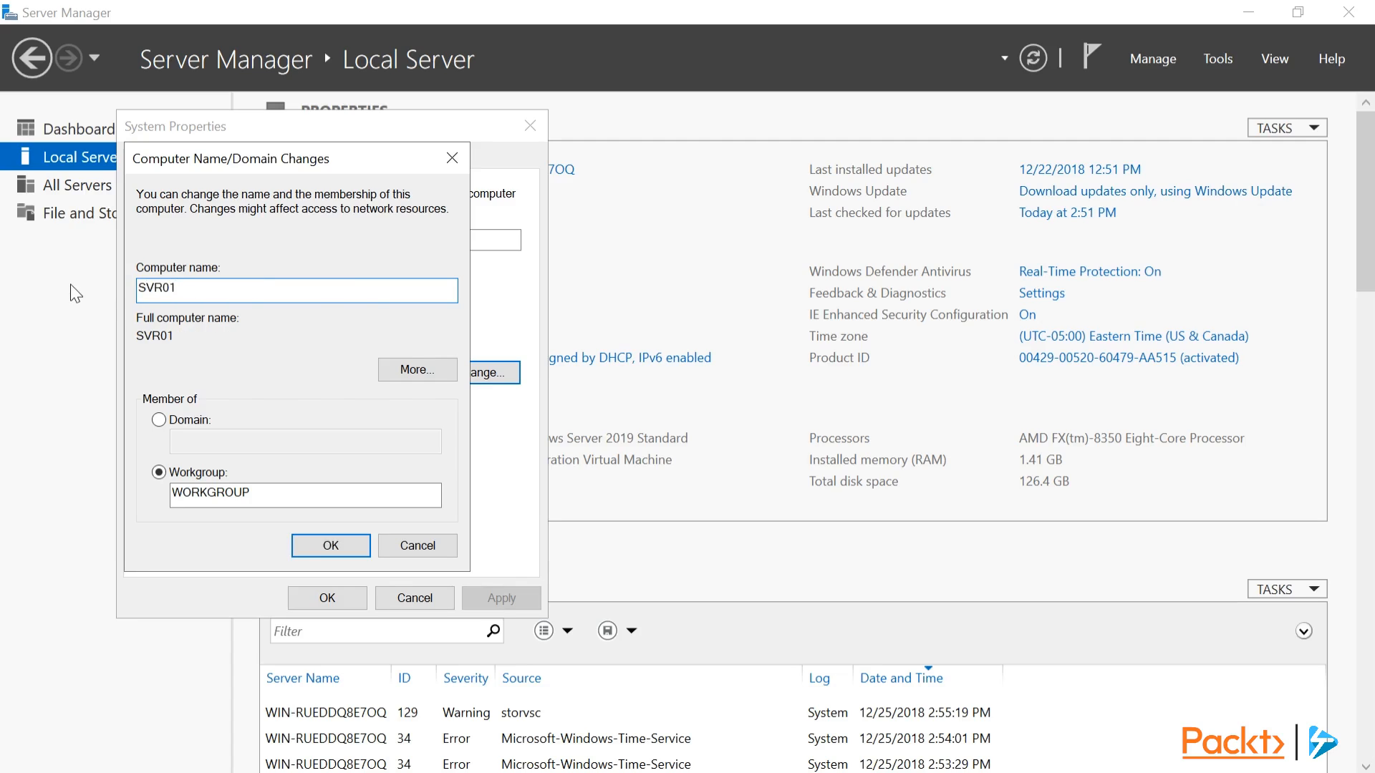
click(159, 420)
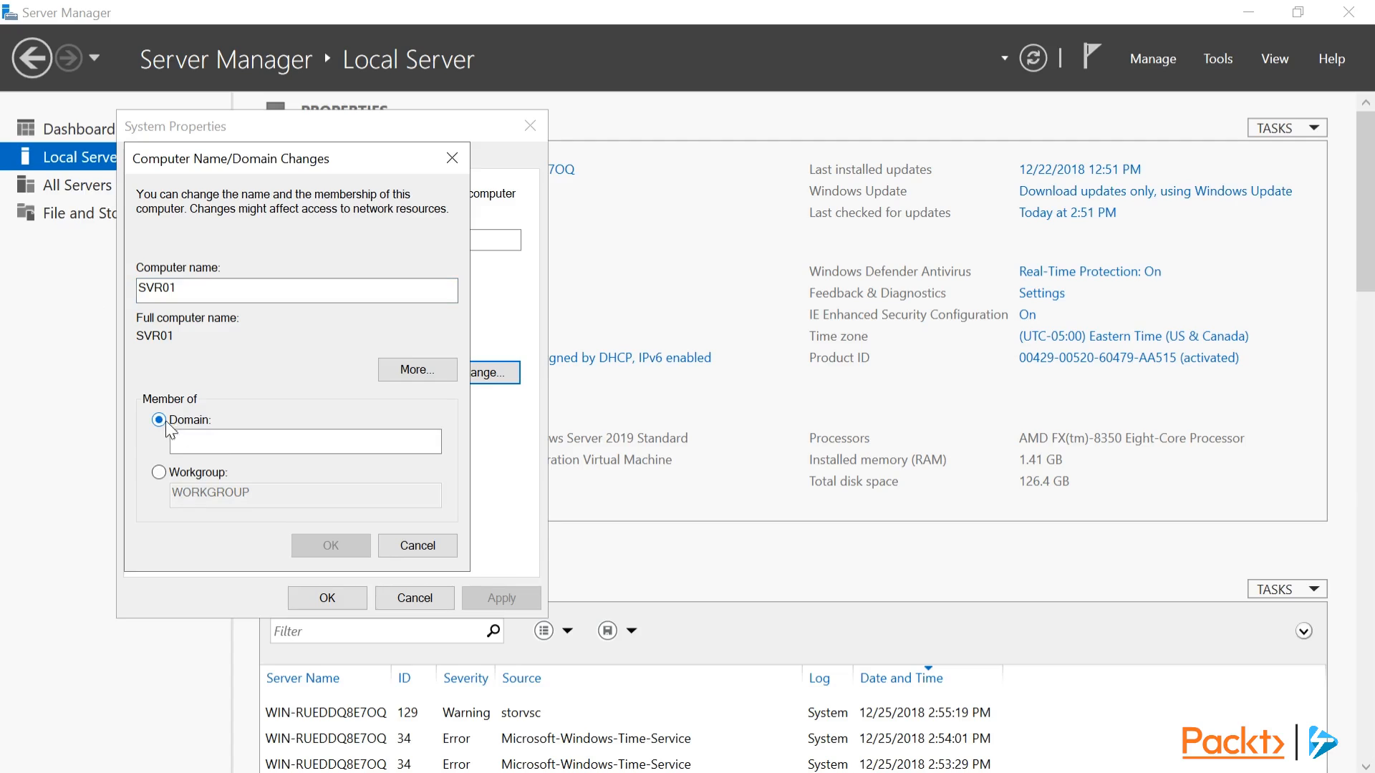
text(Corp)
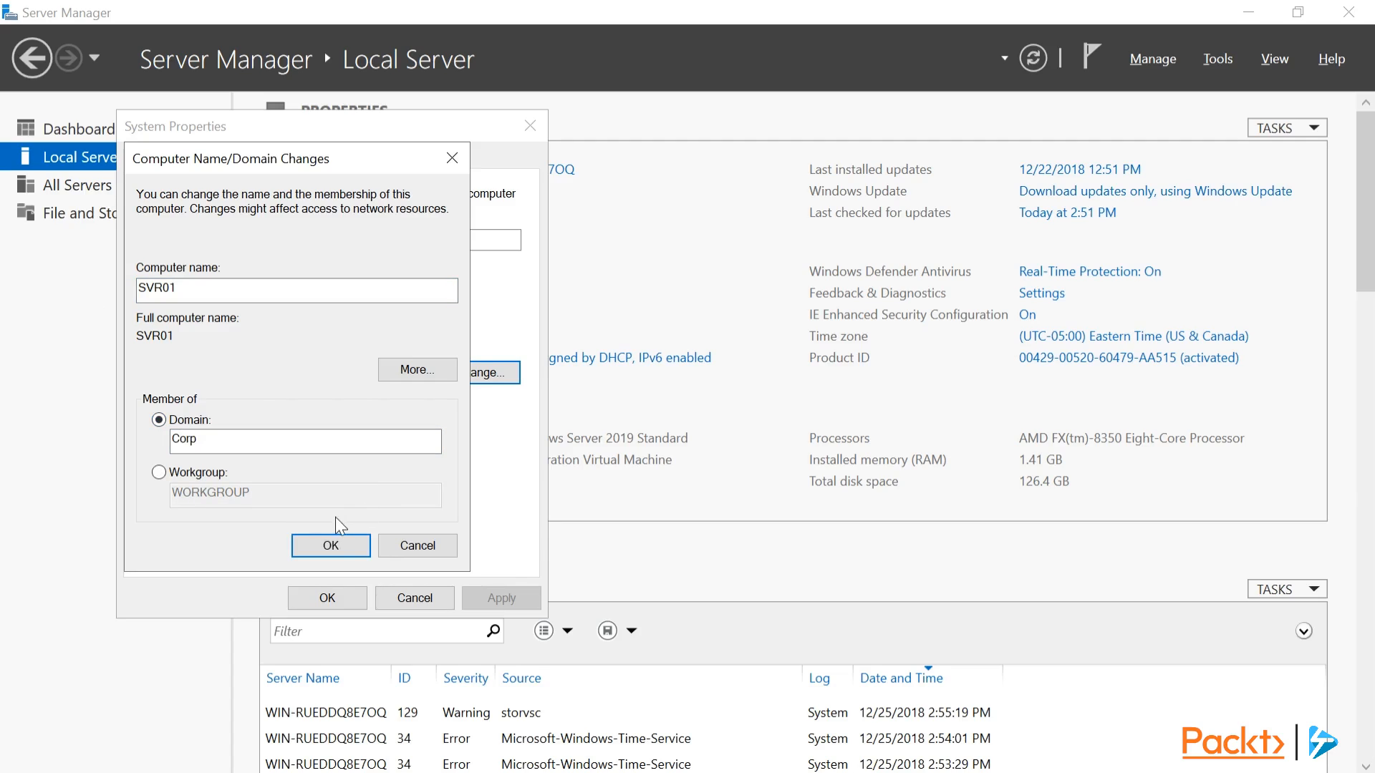
click(331, 546)
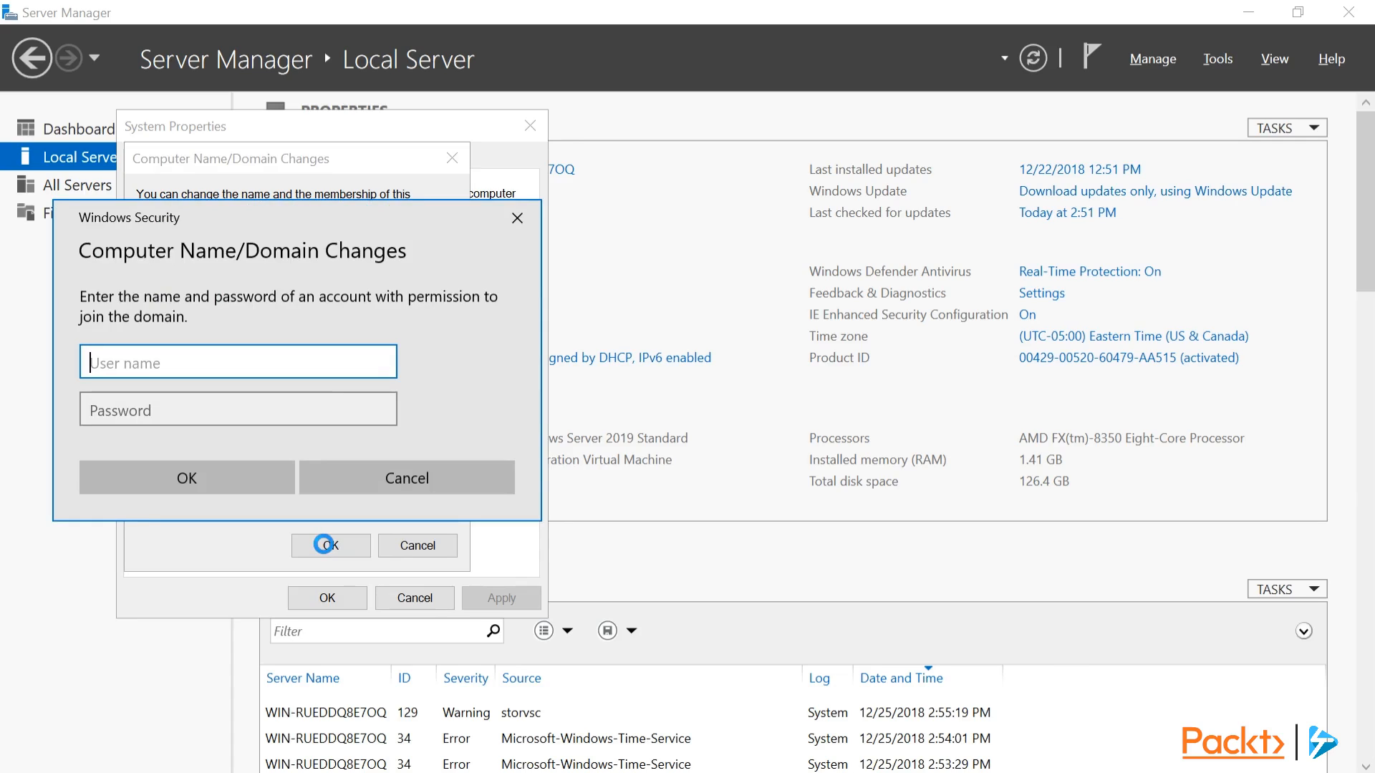
Submit domain admin credentials, acknowledge the welcome and restart notices, and close System Properties
text(matt)
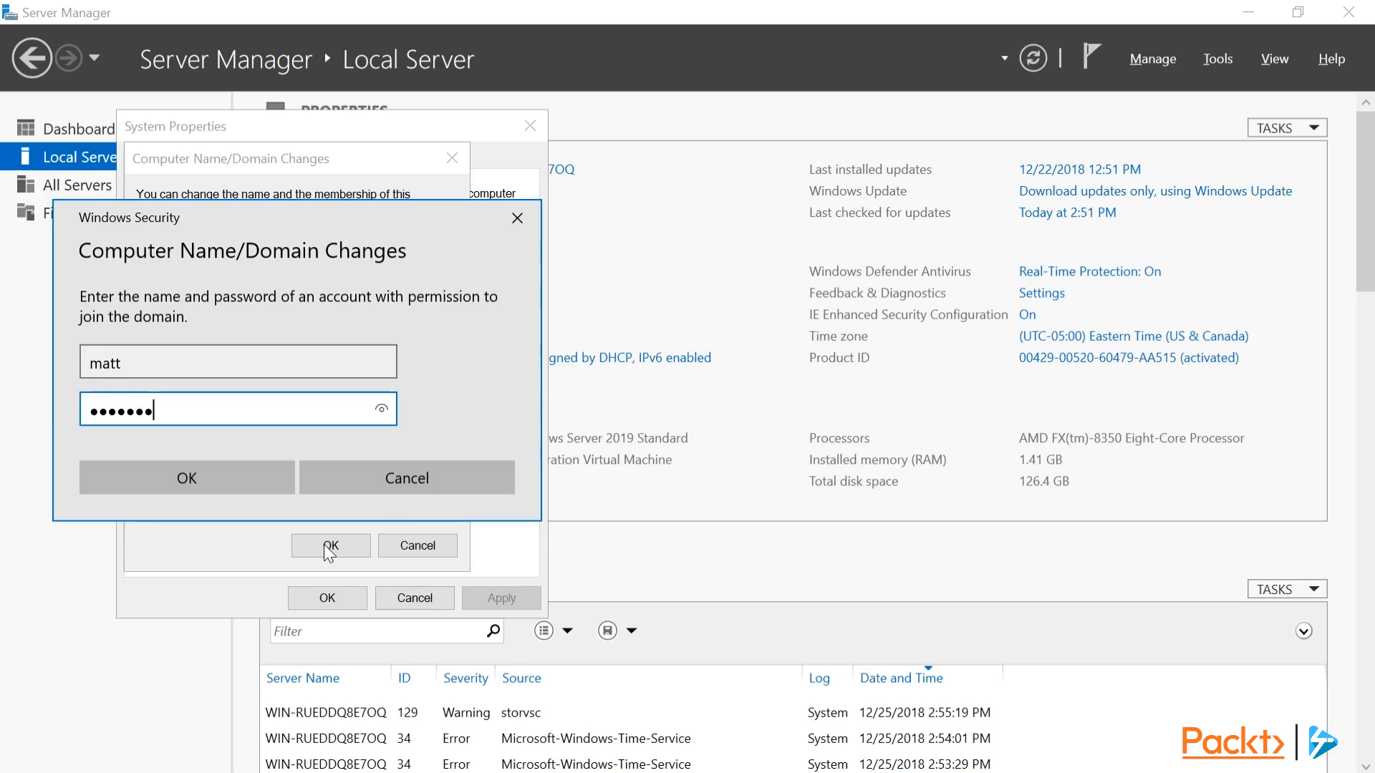
click(185, 477)
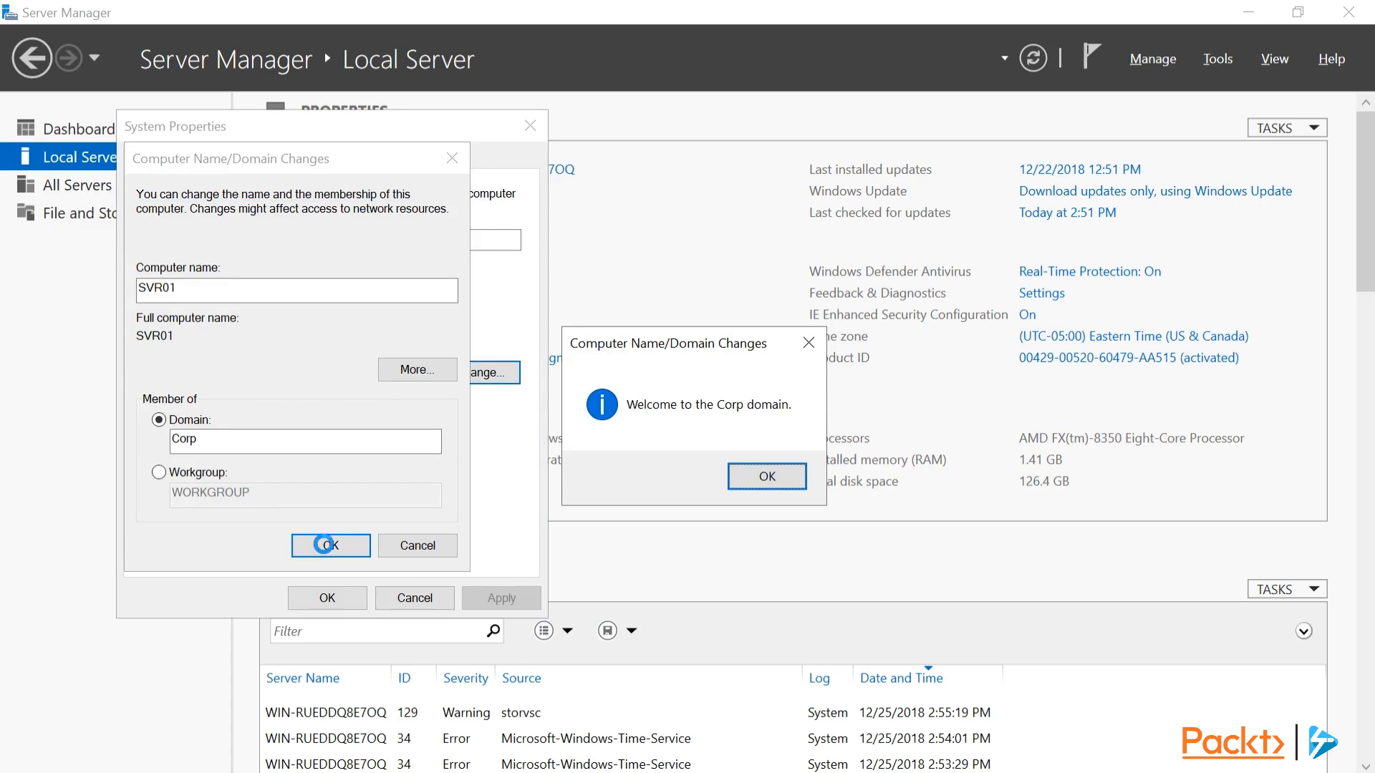
click(765, 476)
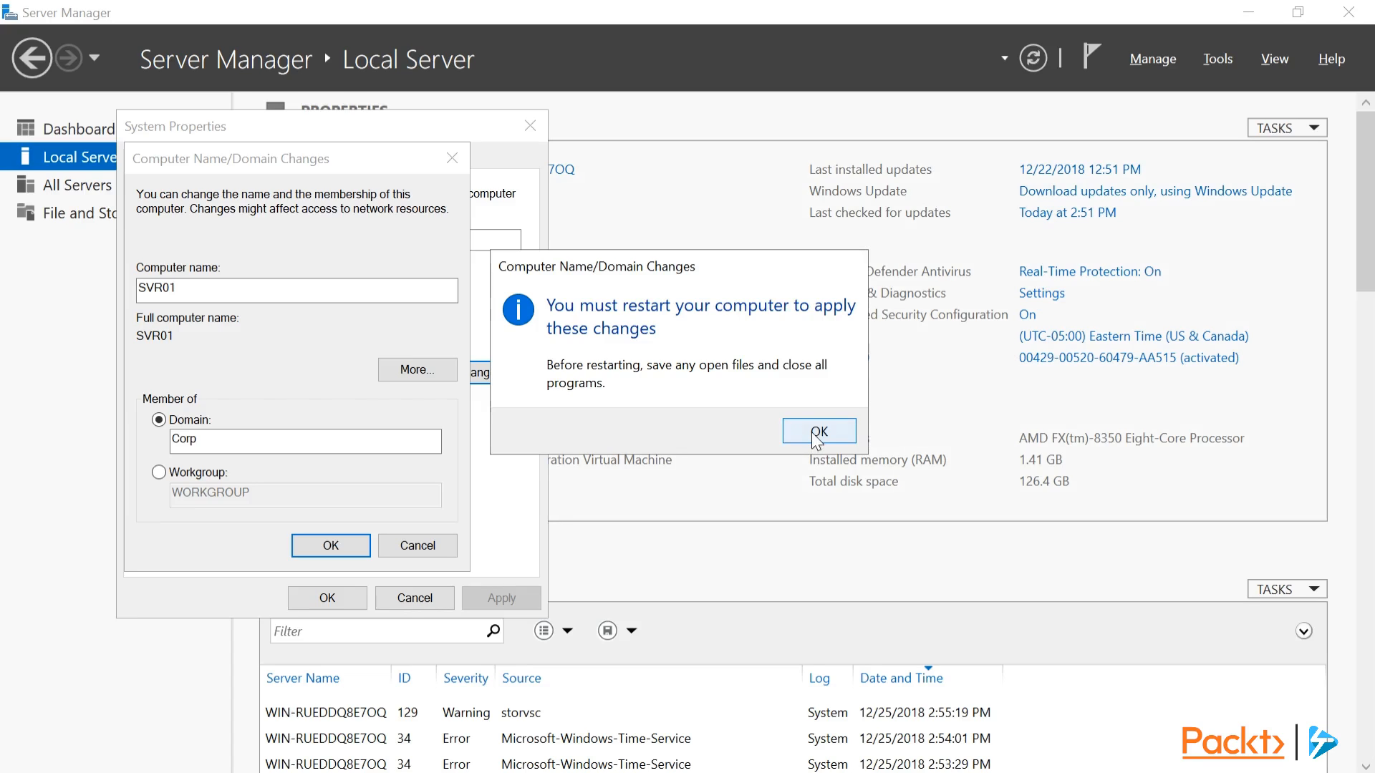
click(817, 430)
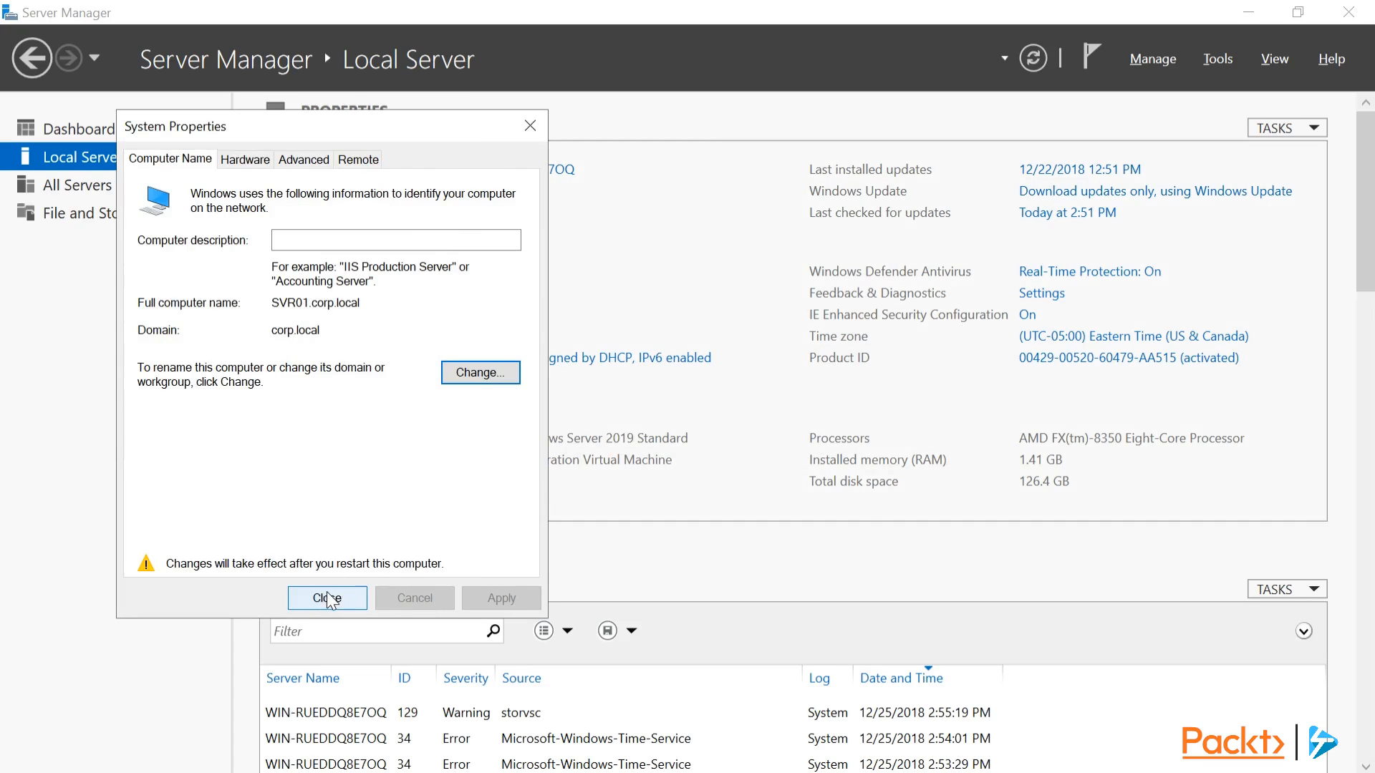
click(326, 598)
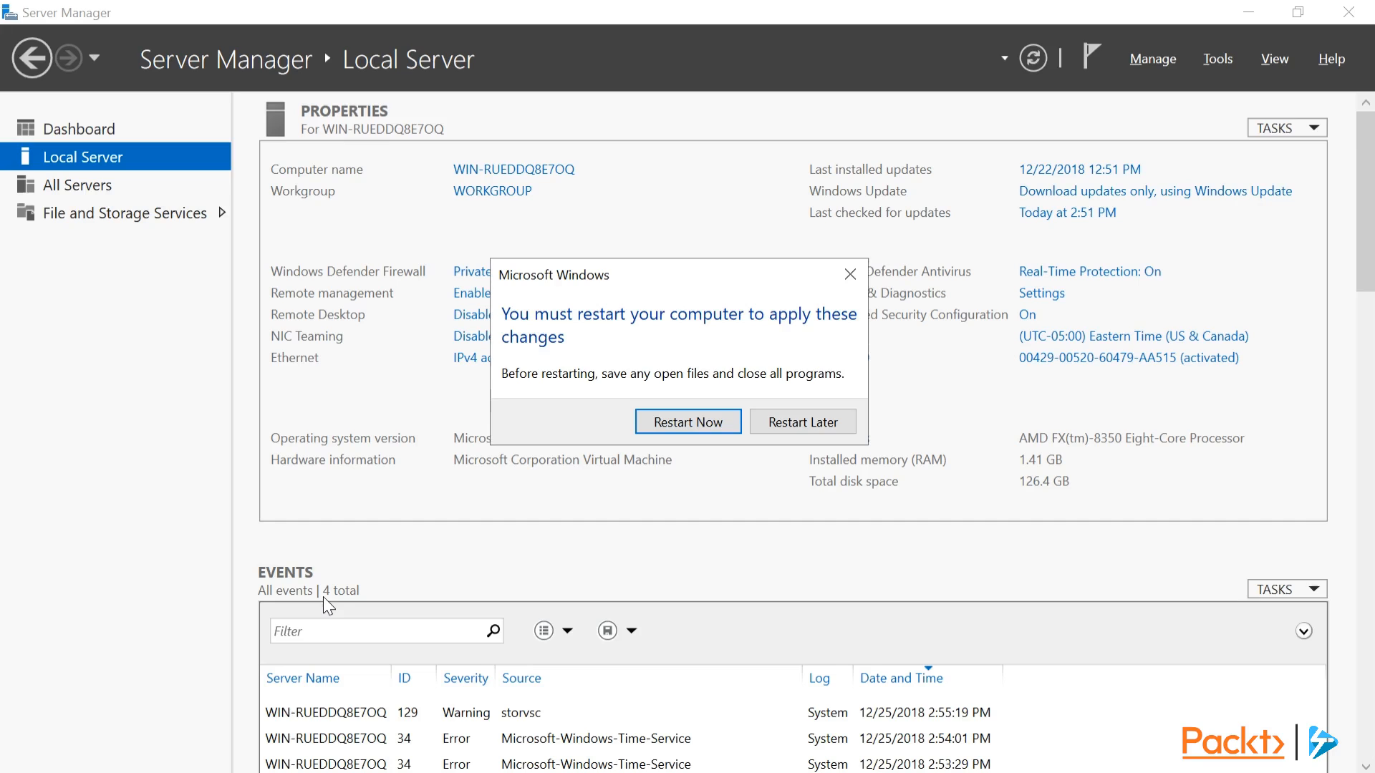
mouse_move(688, 421)
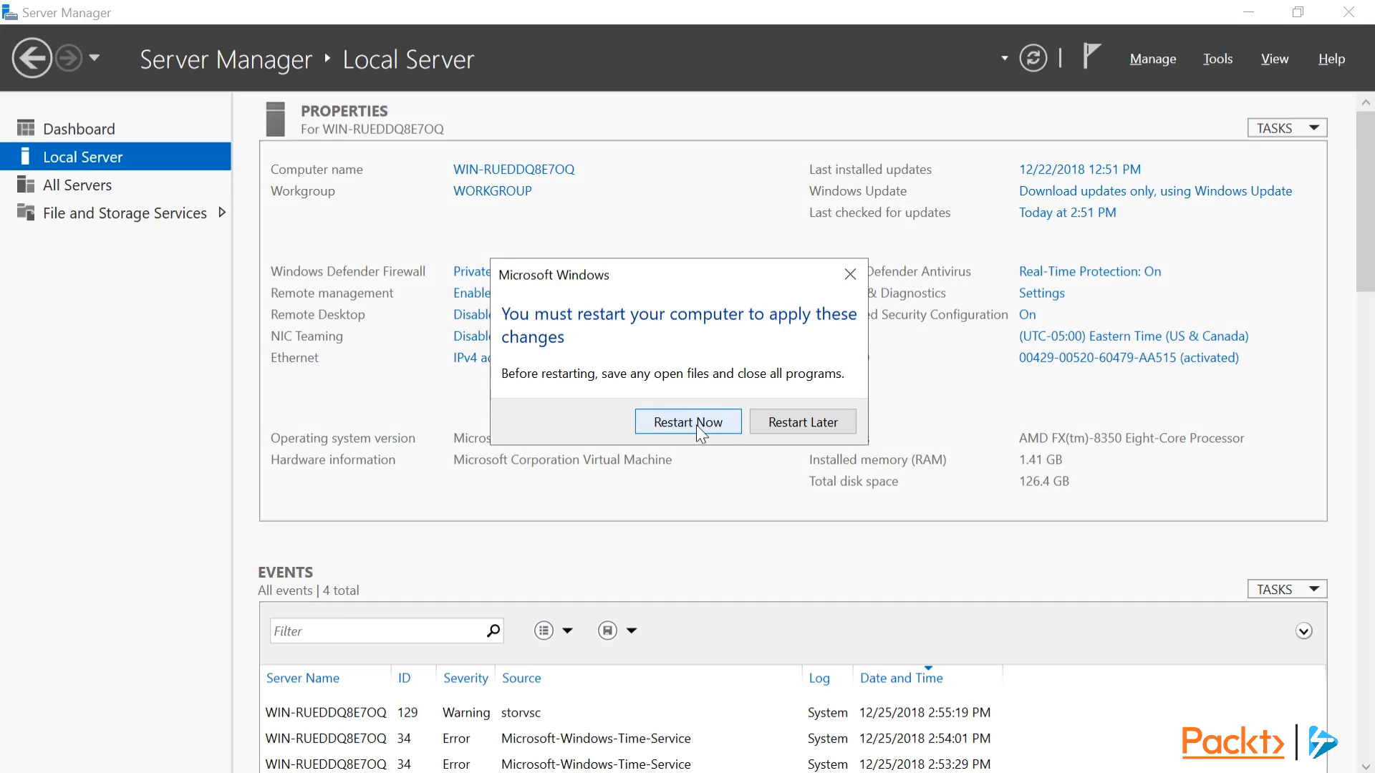
Restart the server now to apply the SVR01 name and domain join
click(687, 422)
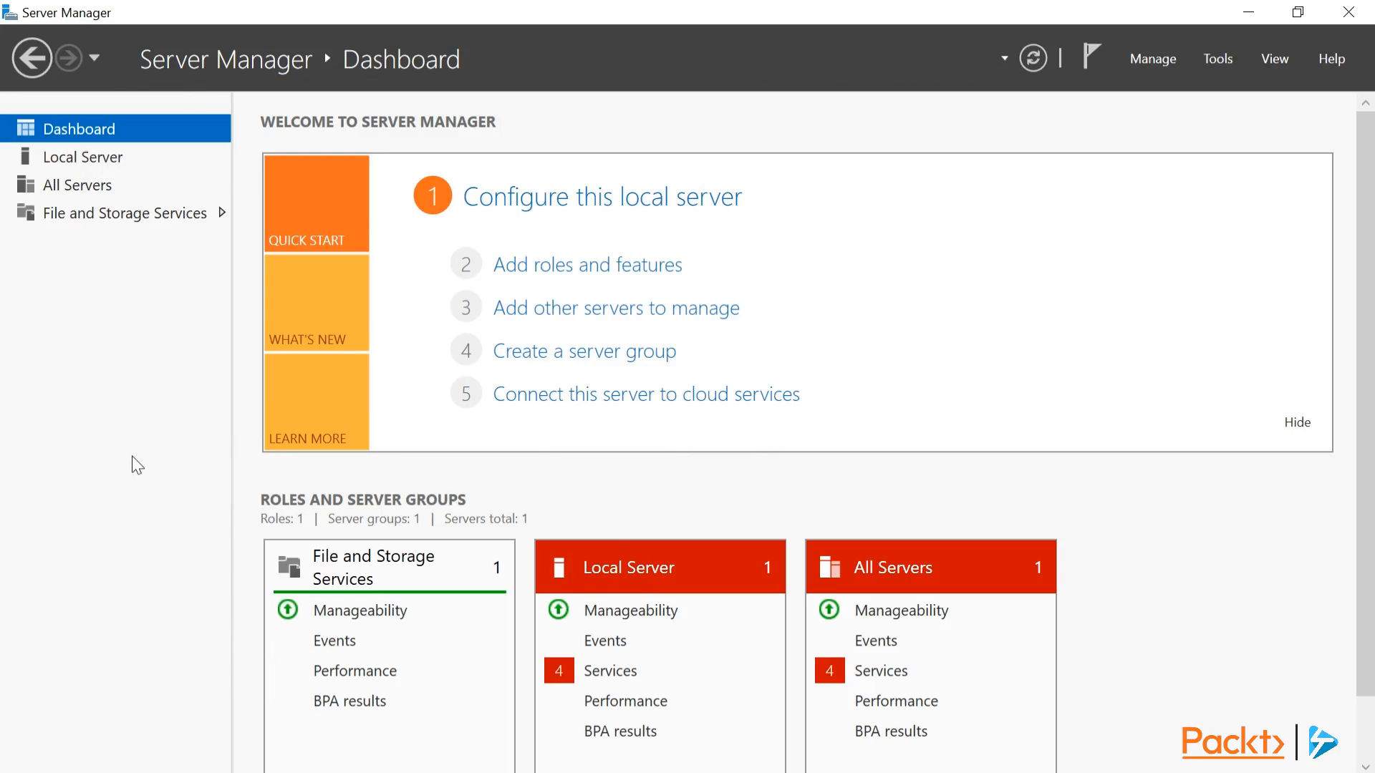
Review Local Server properties showing SVR01 in corp.local, then open Network Connections
click(82, 156)
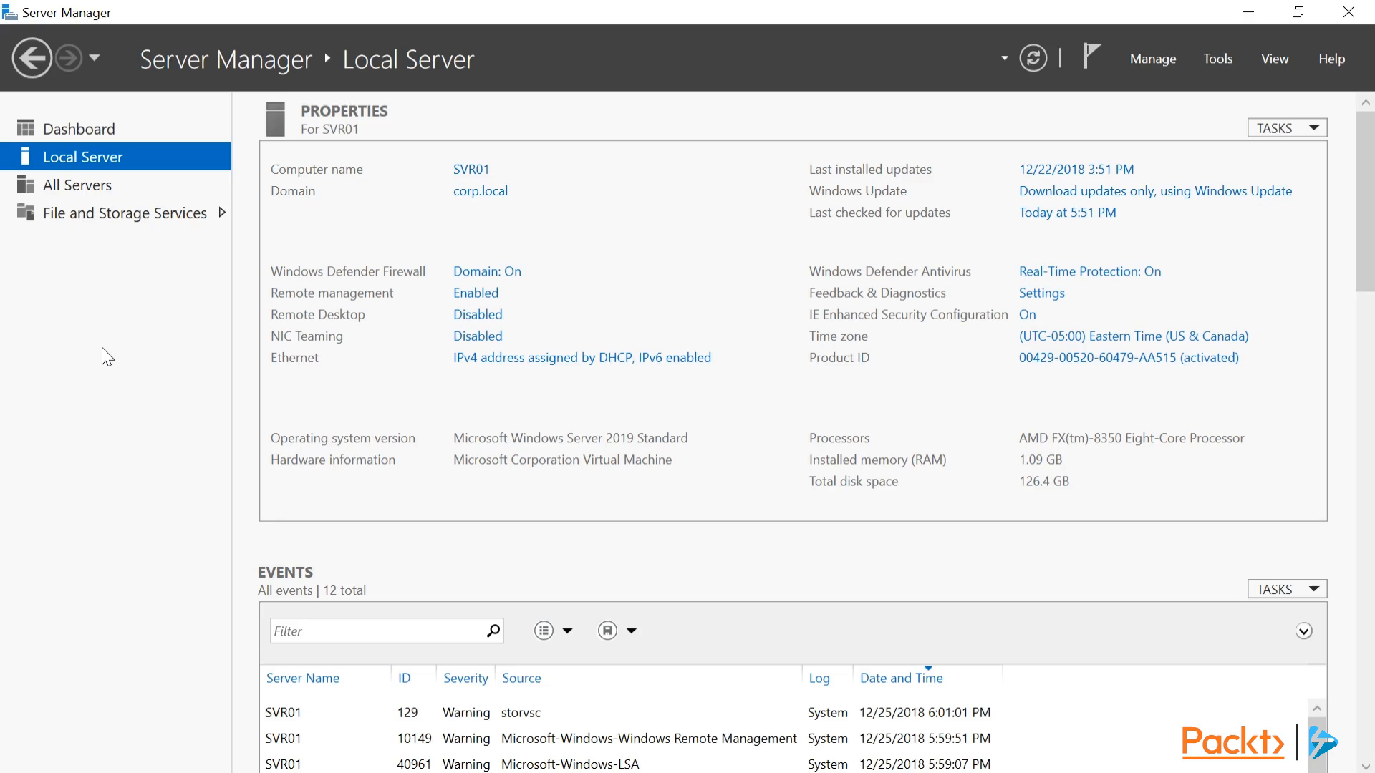
mouse_move(579, 380)
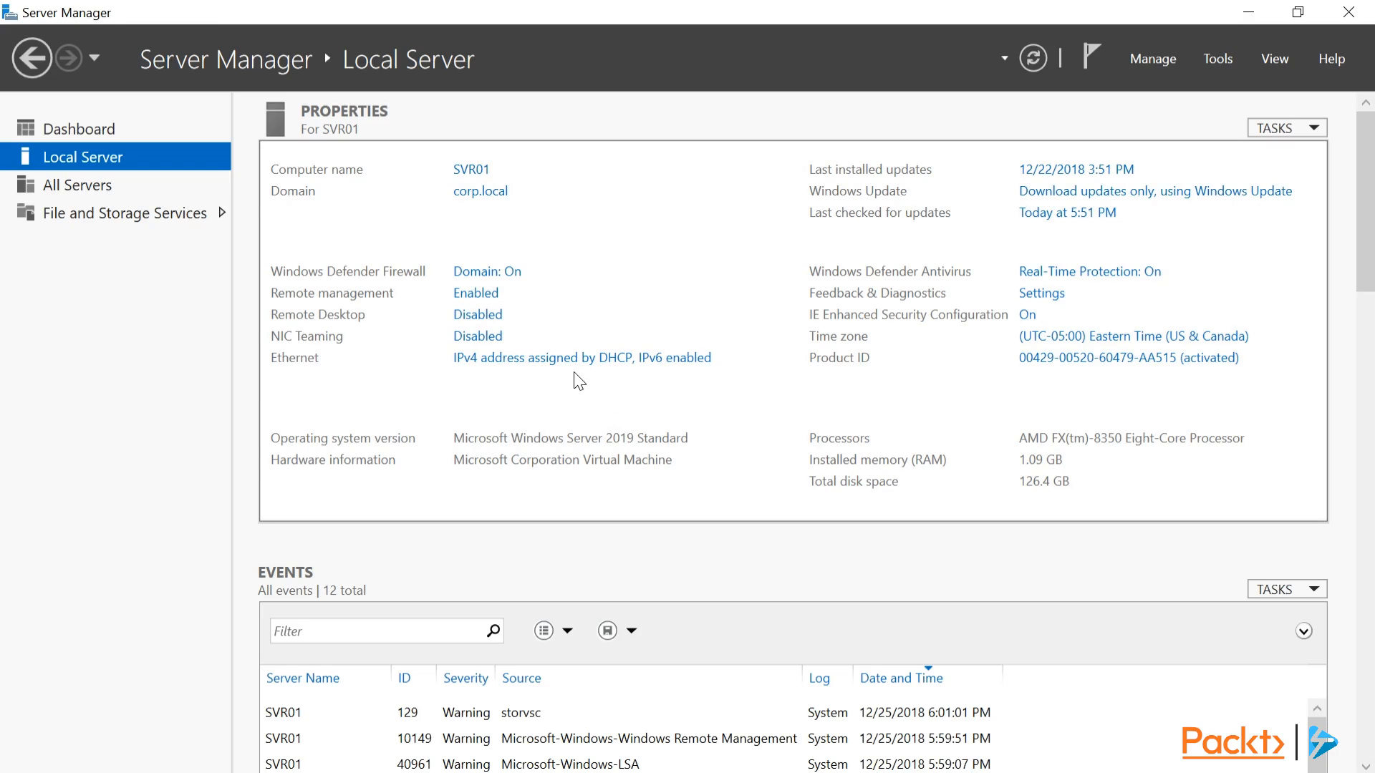
mouse_move(578, 368)
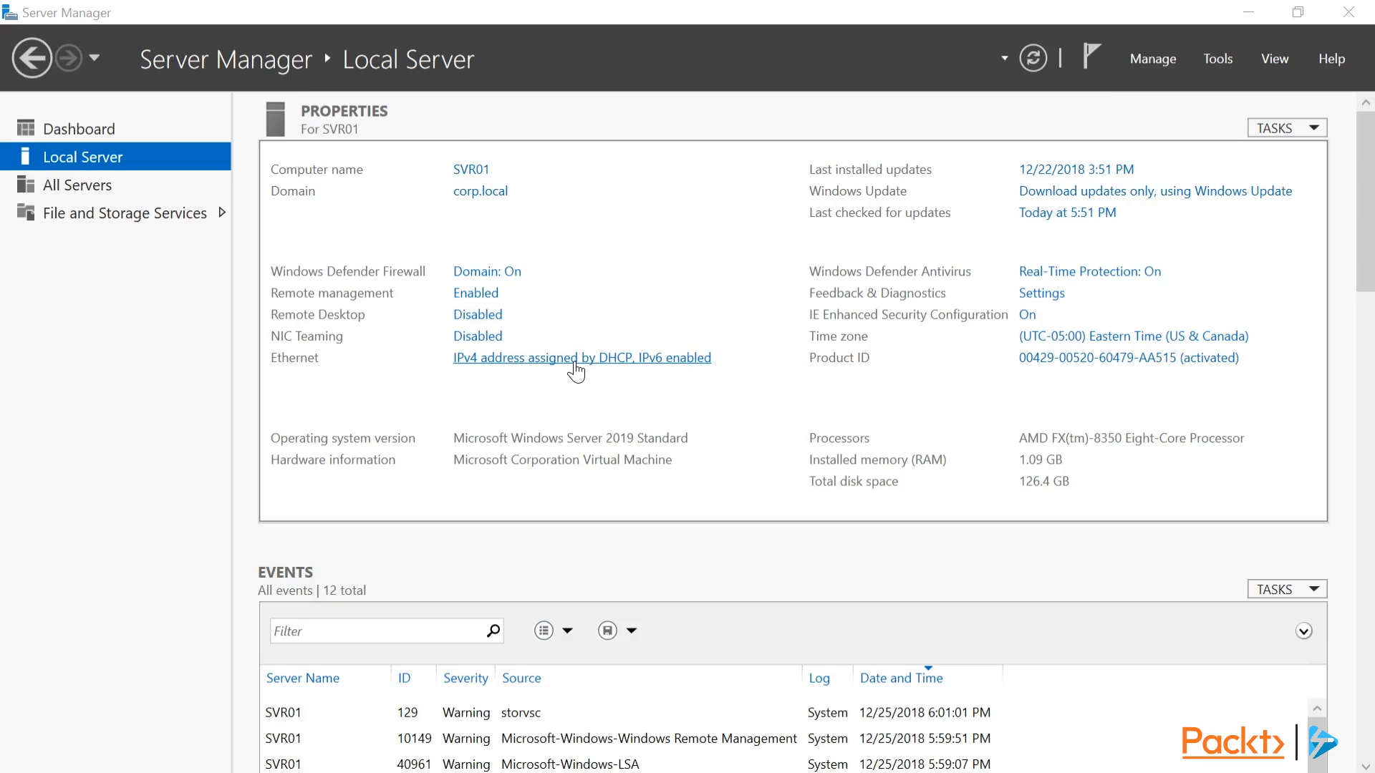
click(582, 357)
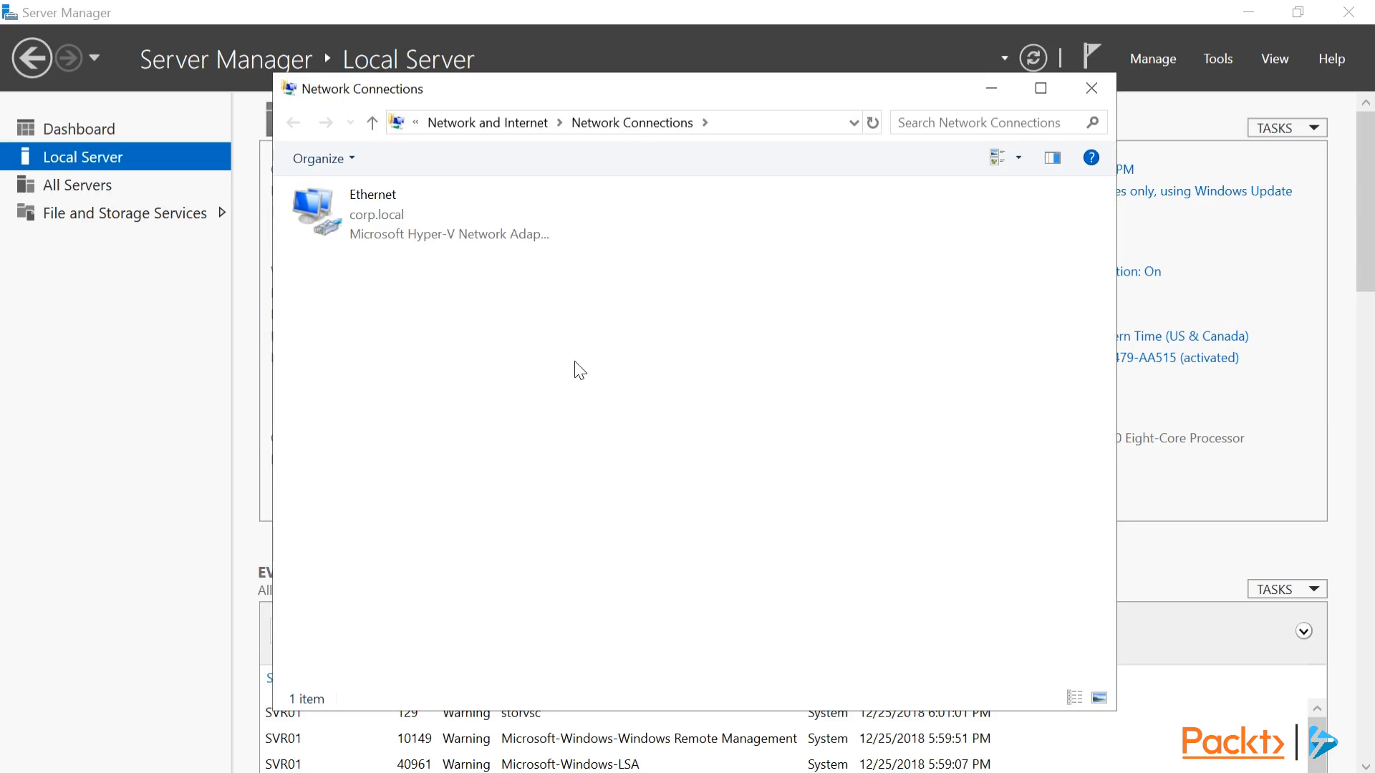
mouse_move(566, 371)
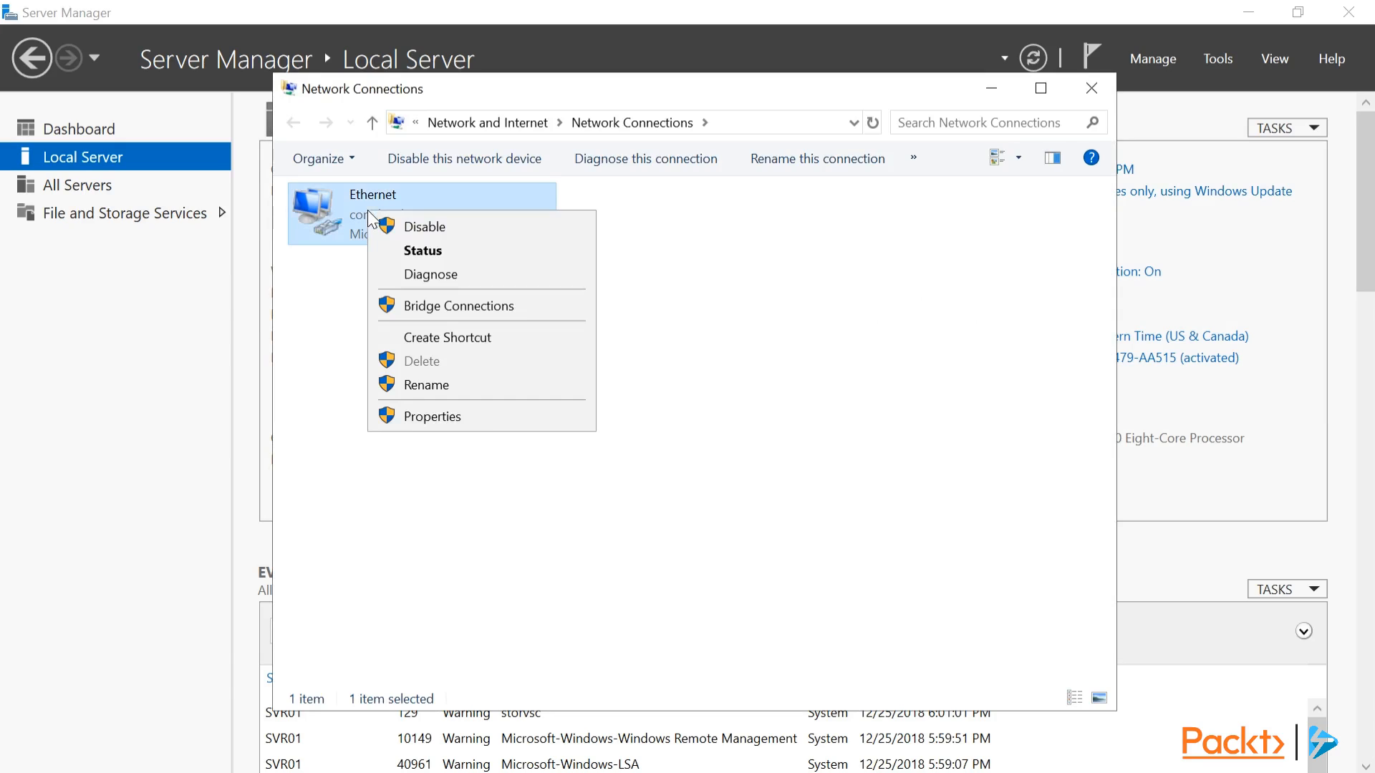
Give Ethernet static IPv4 192.168.1.100/24, gateway 192.168.1.2, DNS 192.168.1.55 and 192.168.1.2
click(431, 416)
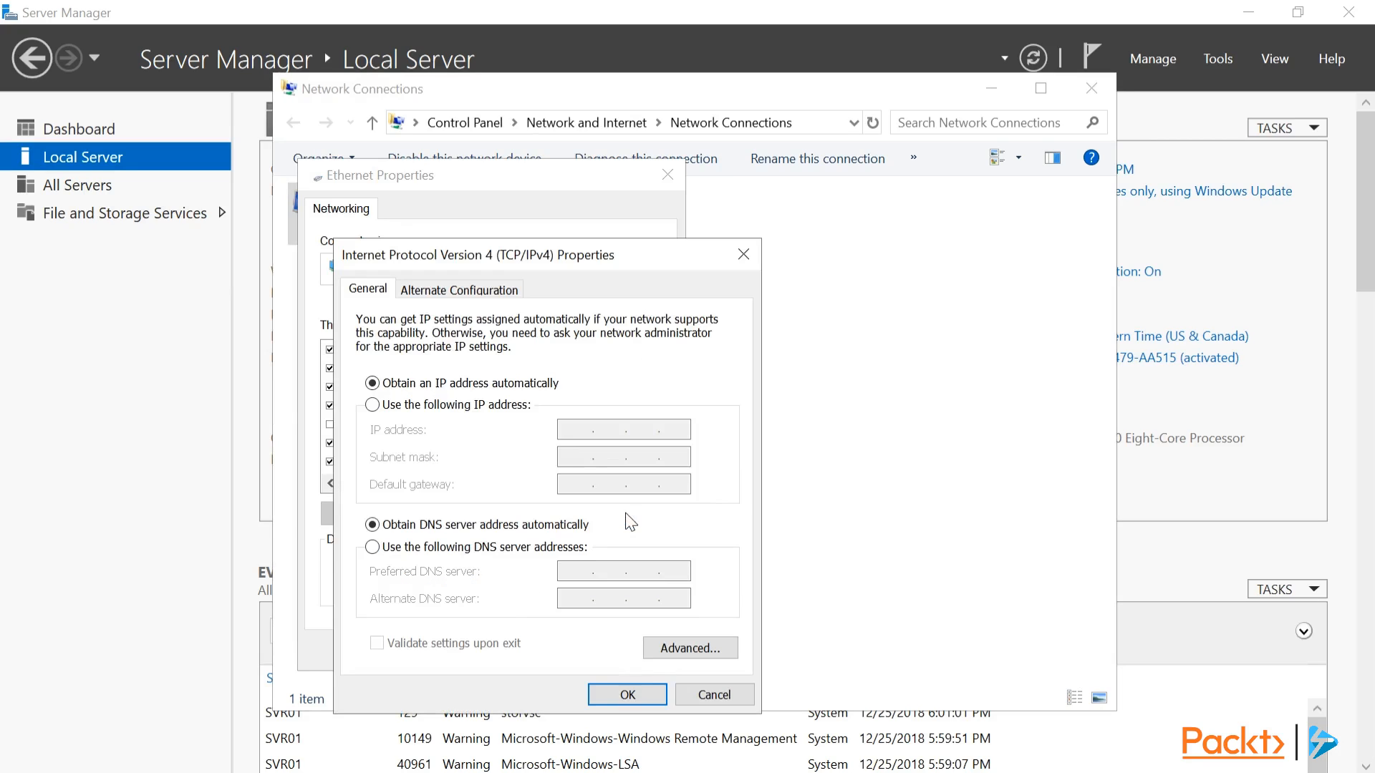
mouse_move(742, 489)
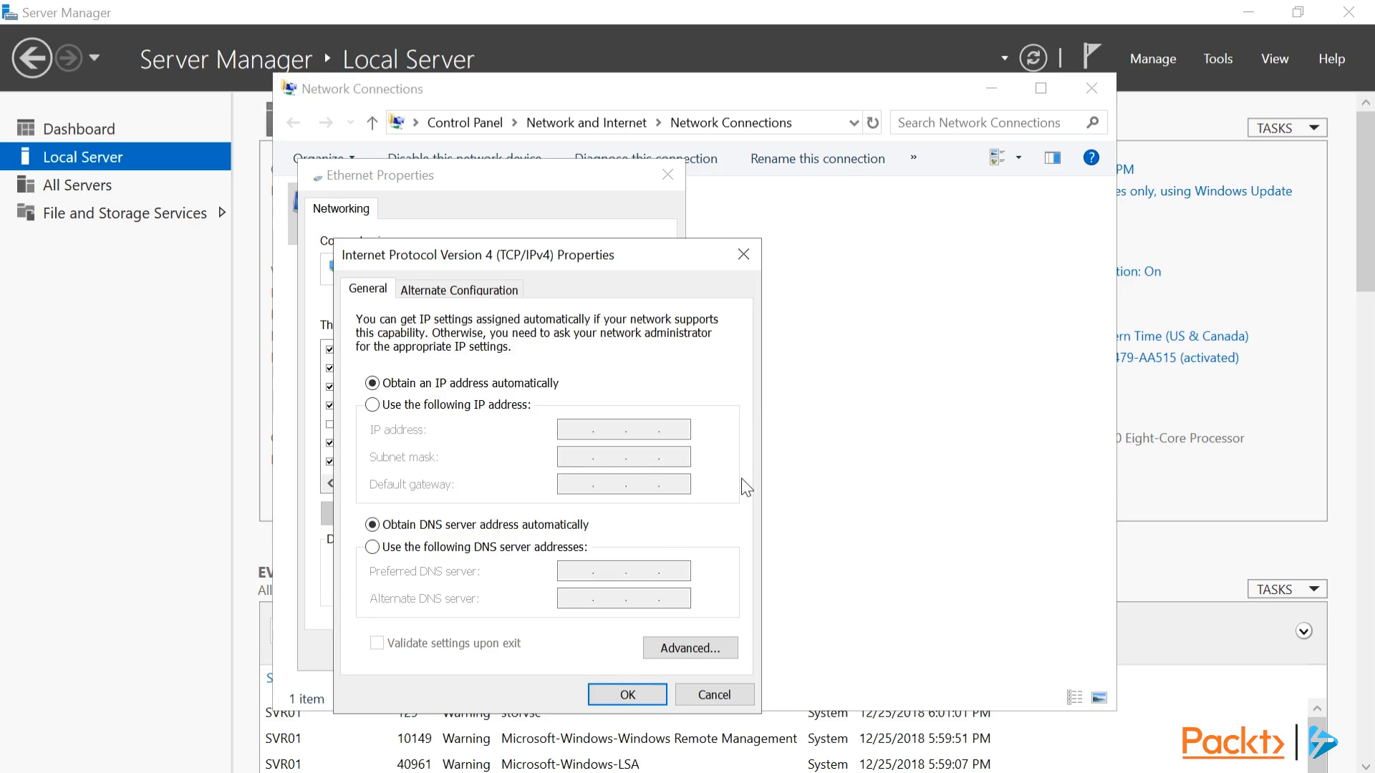
click(372, 405)
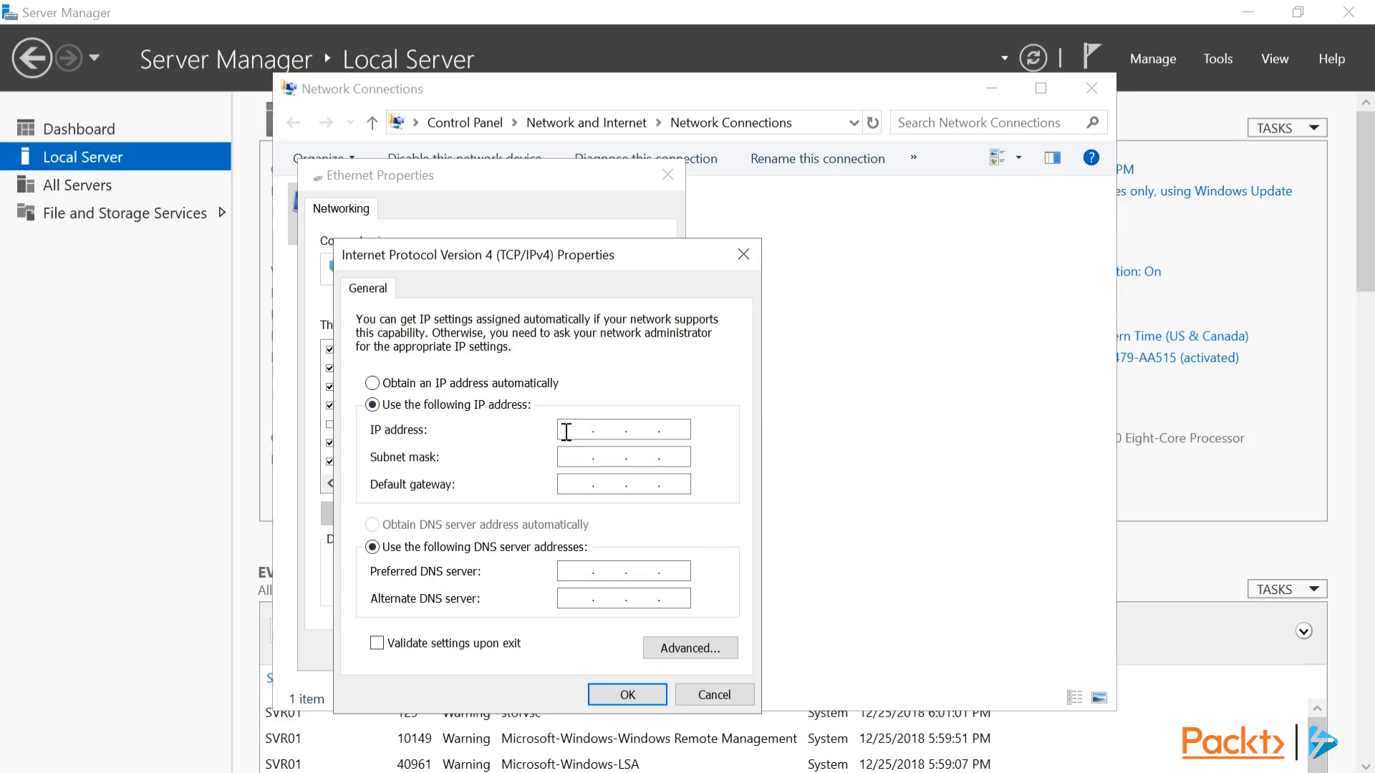
text(192.168.1.)
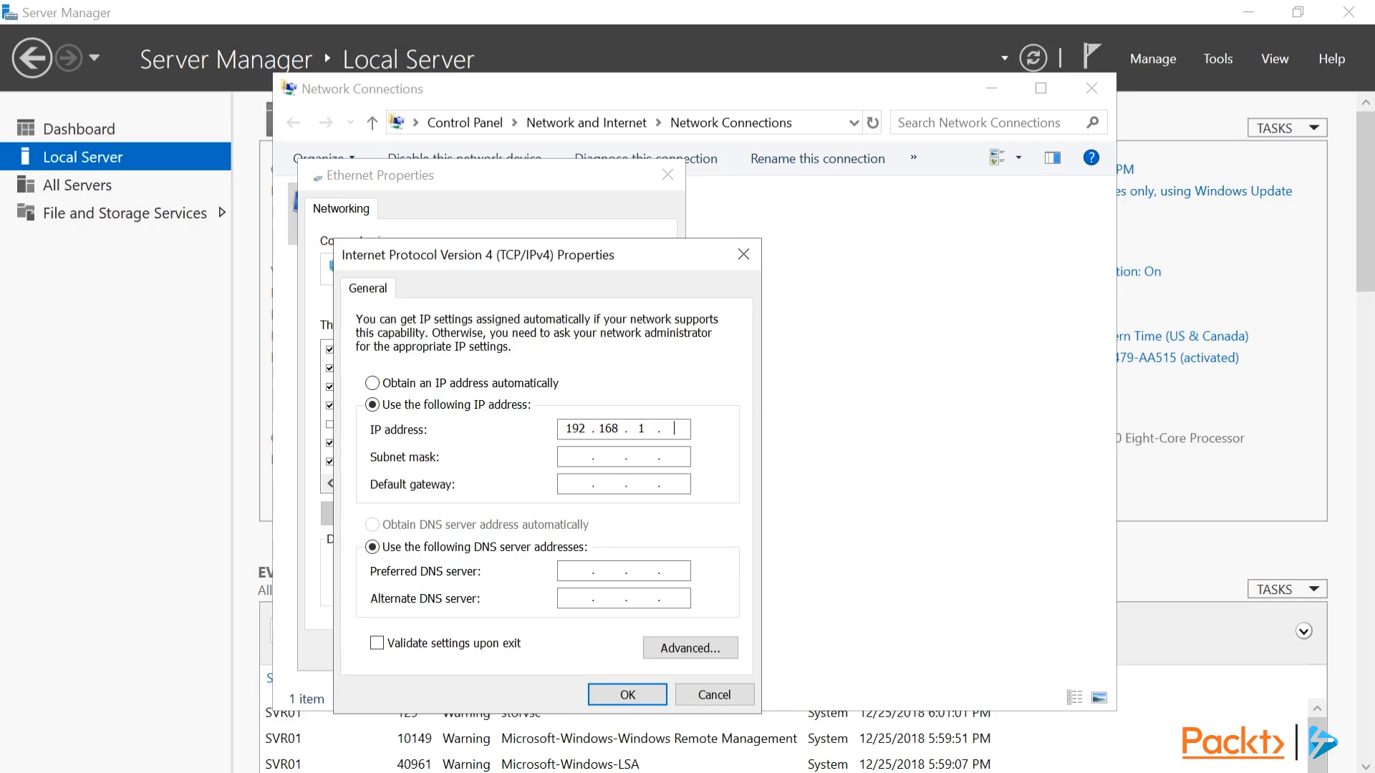
text(100)
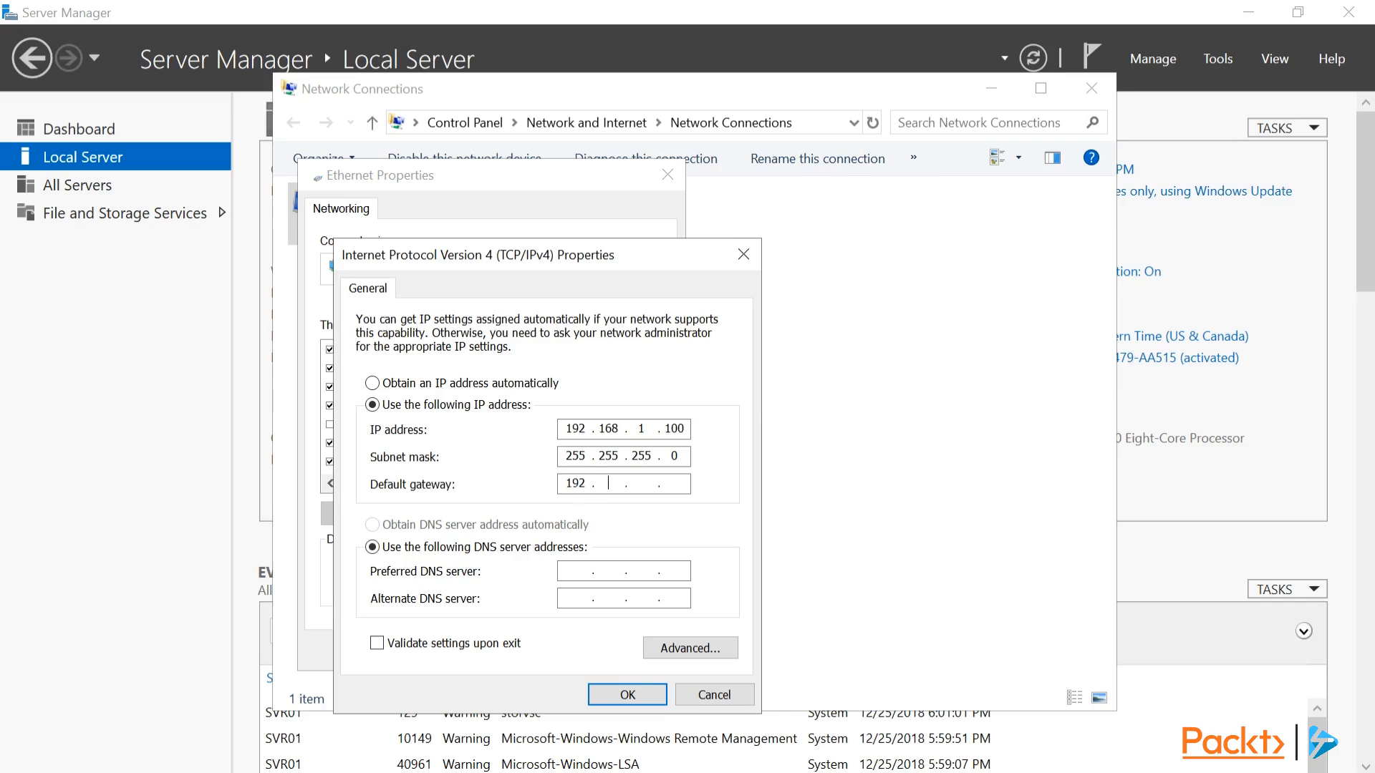
text(168.1.2)
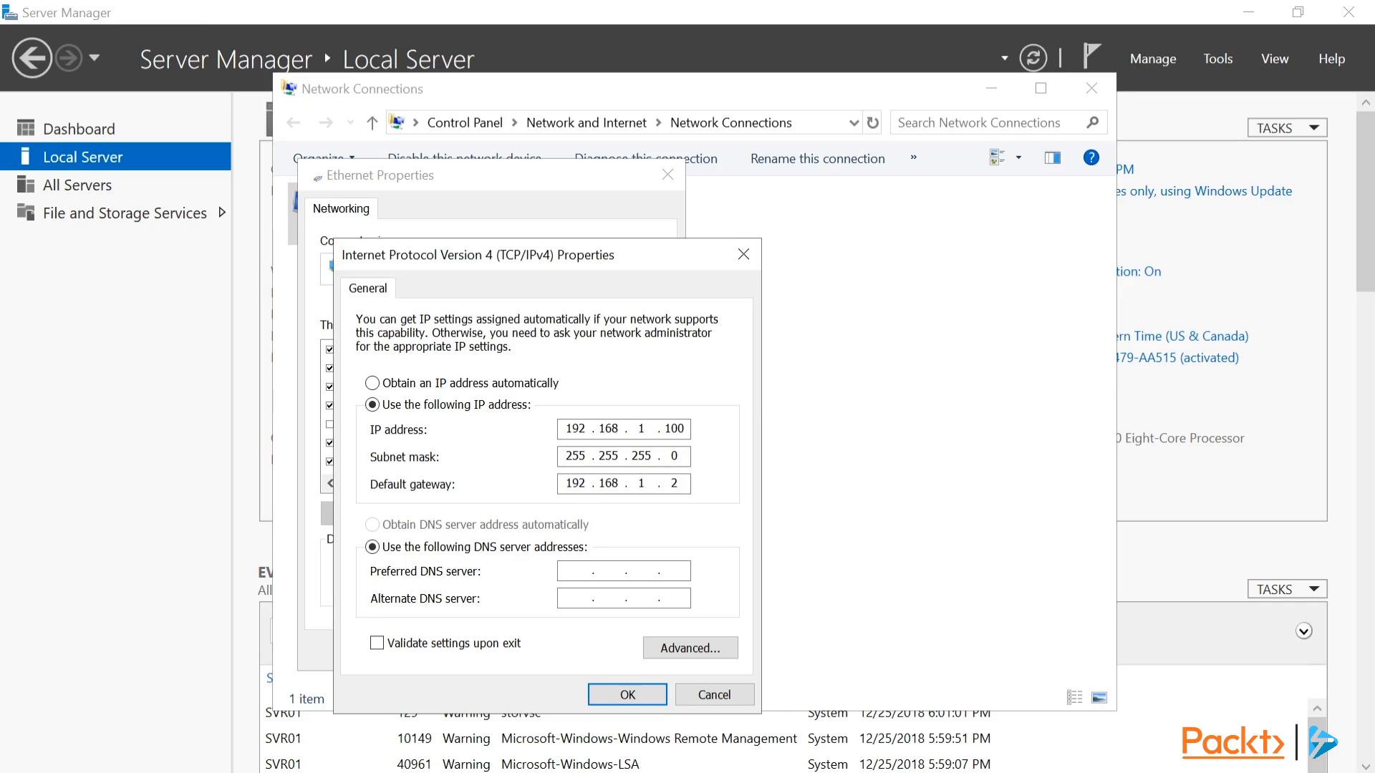
click(657, 483)
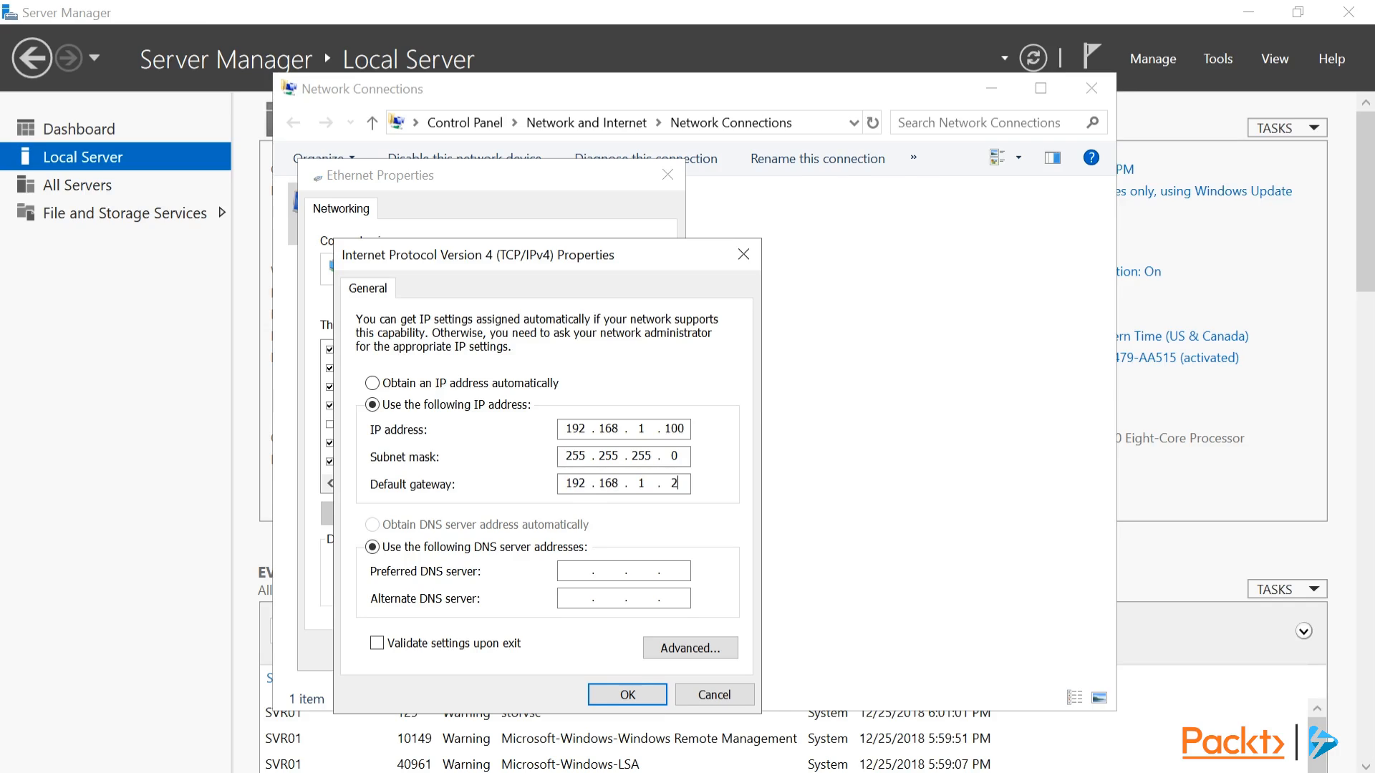
text(192 . 168 . 1 . 2)
click(624, 571)
text(192 . 168 . 1 . 55)
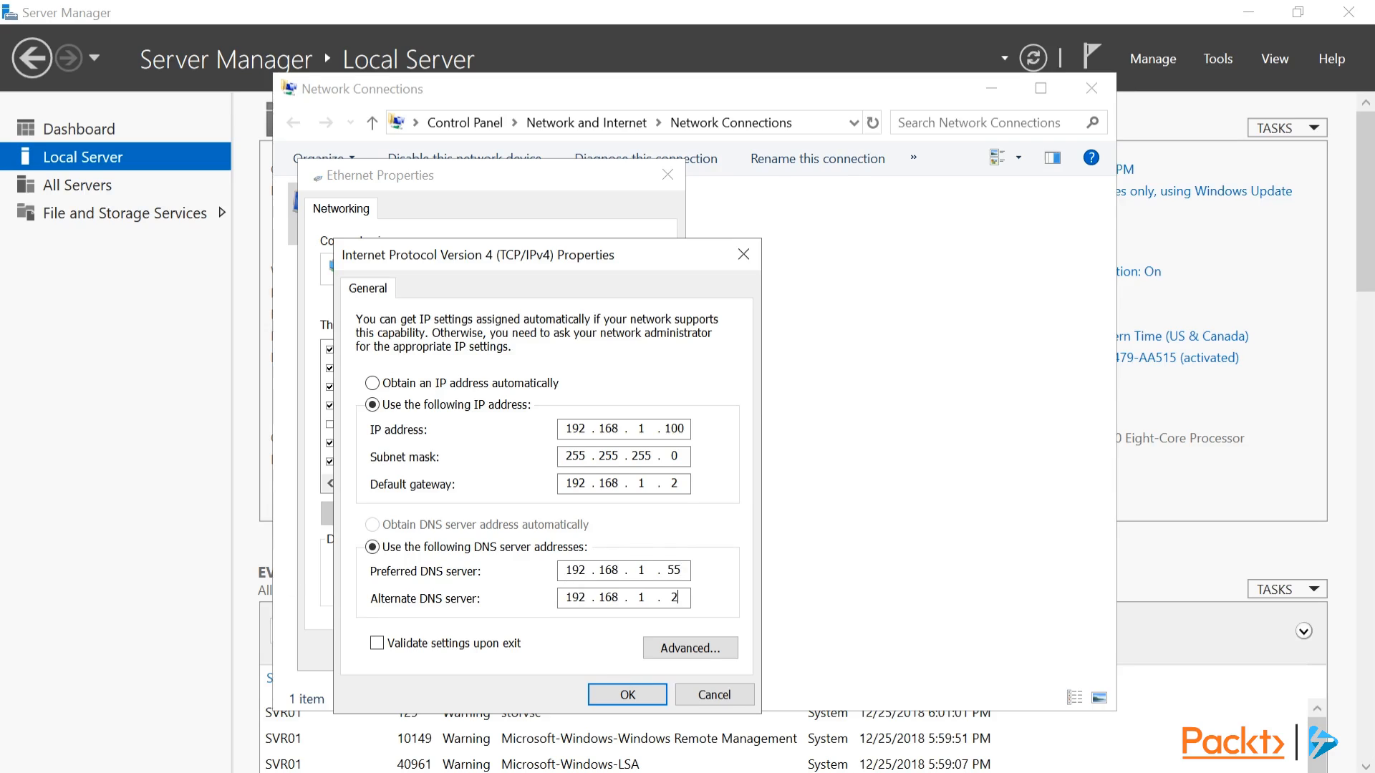
click(689, 648)
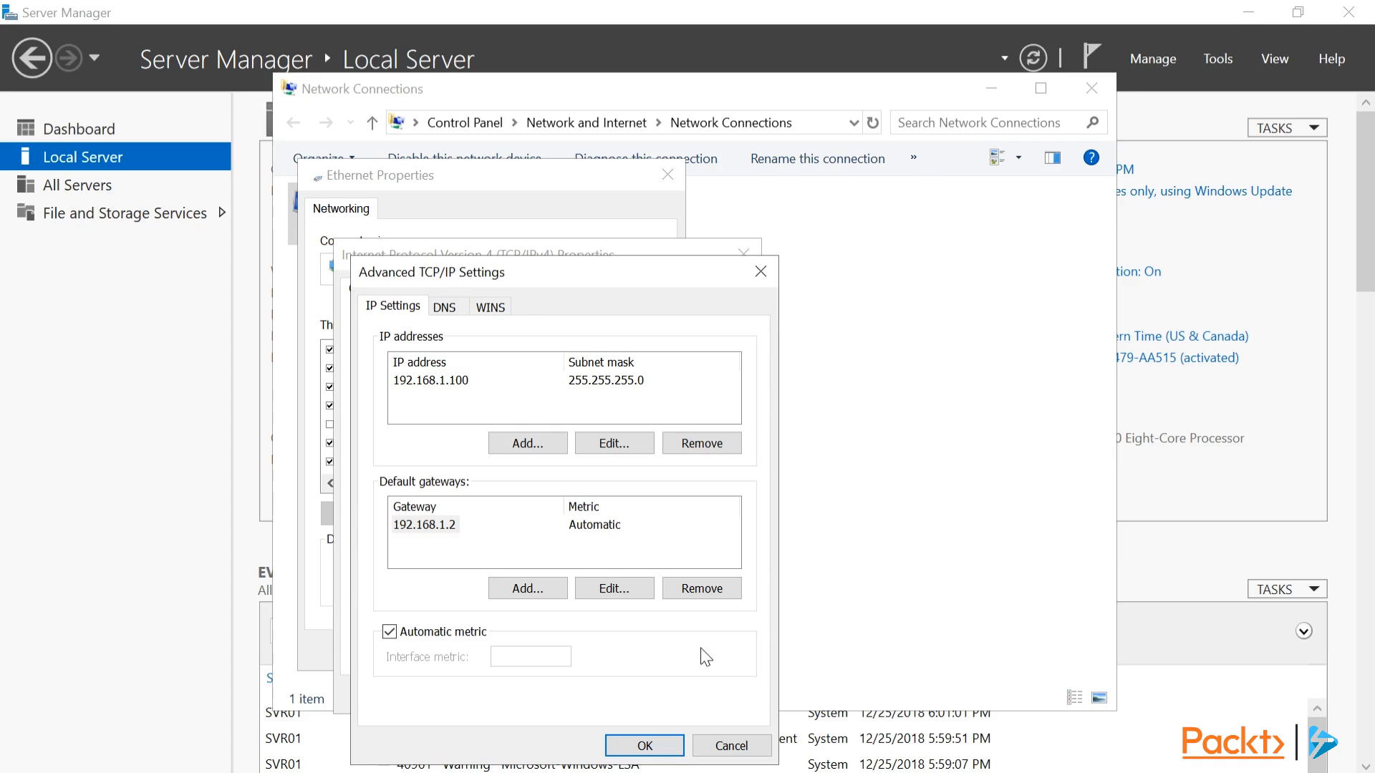
Review the advanced DNS and WINS settings, then confirm the static IPv4 configuration
click(446, 306)
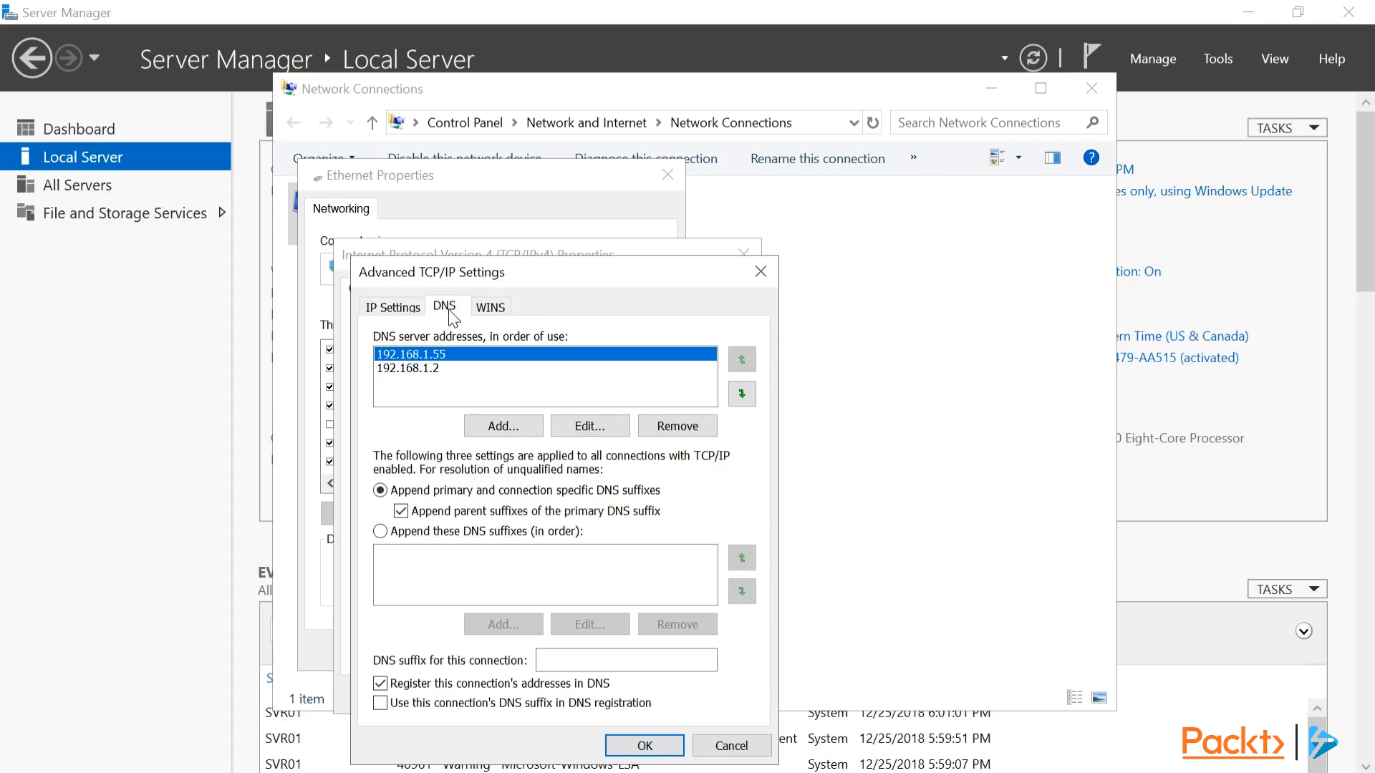
click(491, 308)
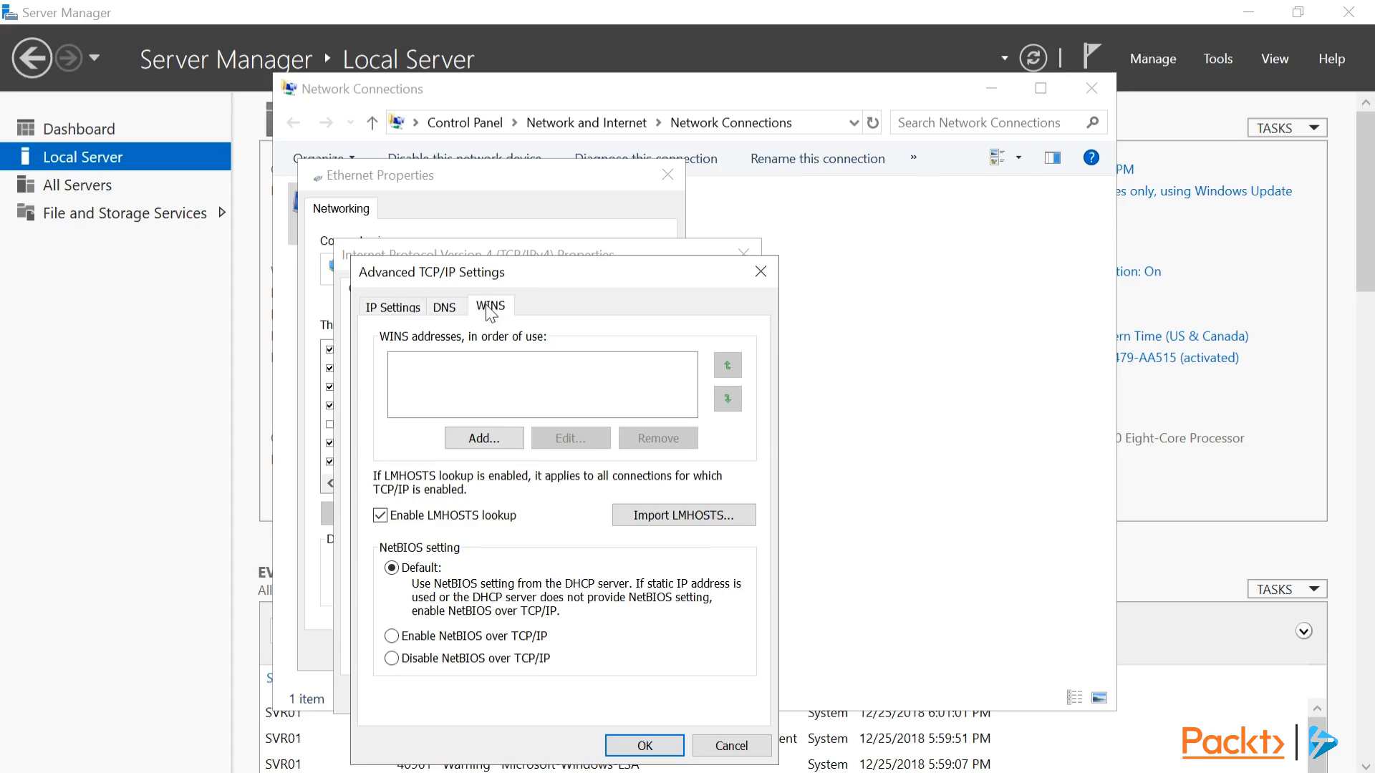
click(644, 745)
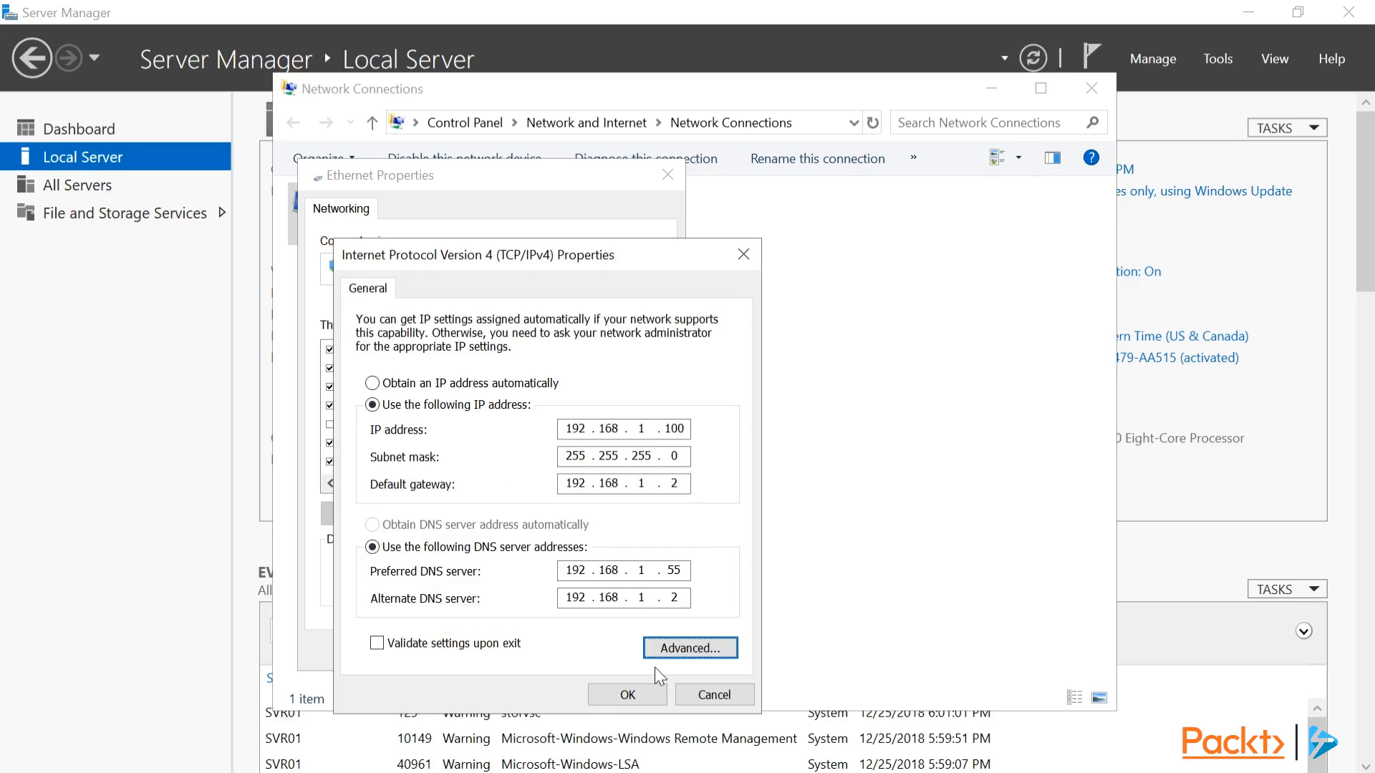
click(626, 695)
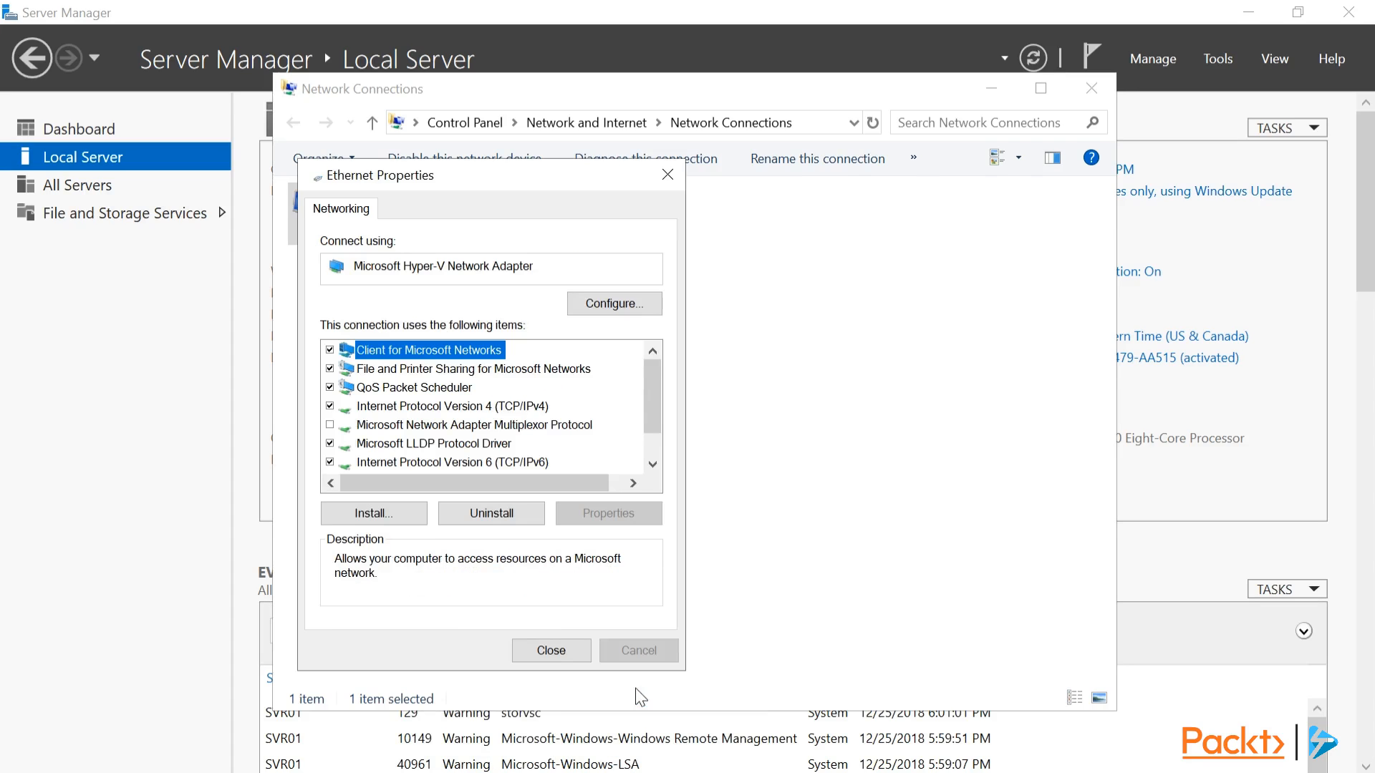
mouse_move(586, 579)
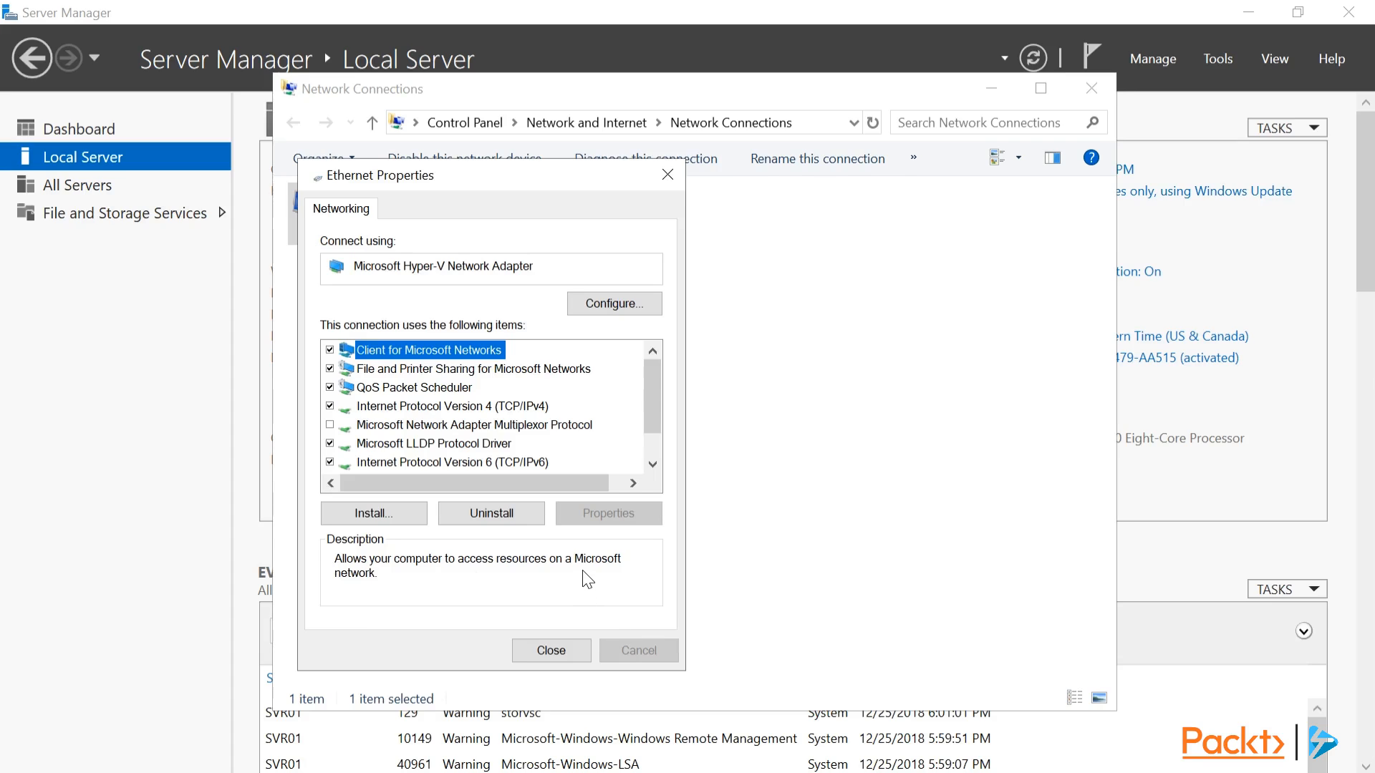
Enter ipconfig /all in an administrator PowerShell console to check the network configuration
click(550, 651)
text(i)
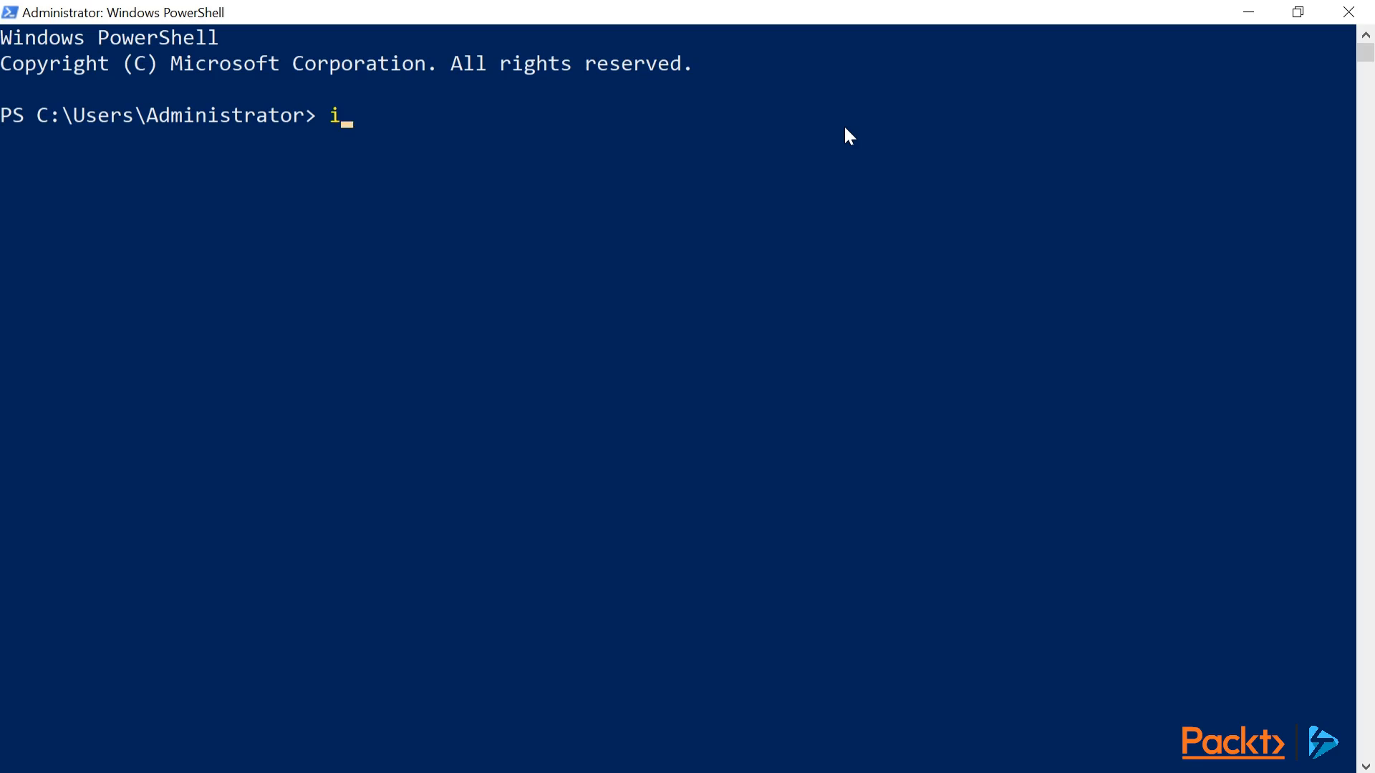
text(pconfig /all)
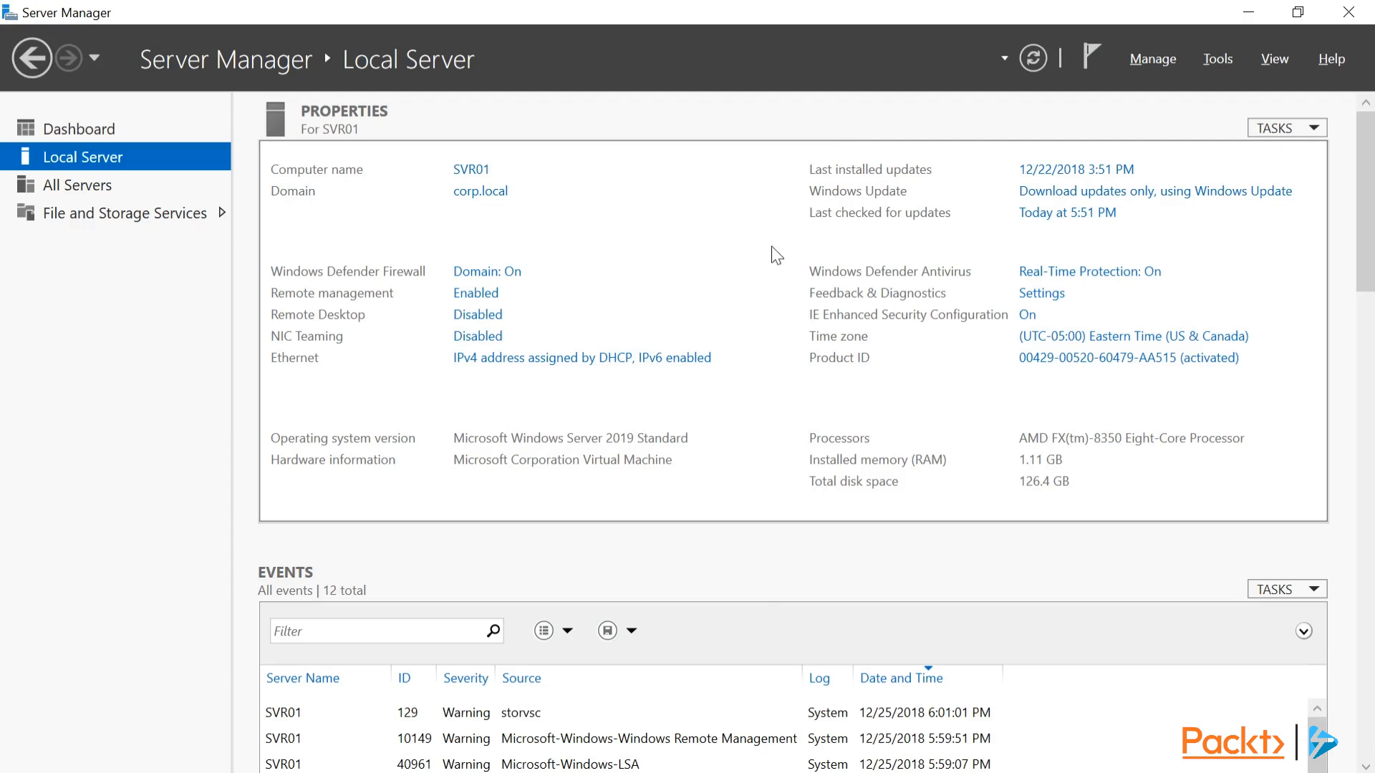
mouse_move(497, 374)
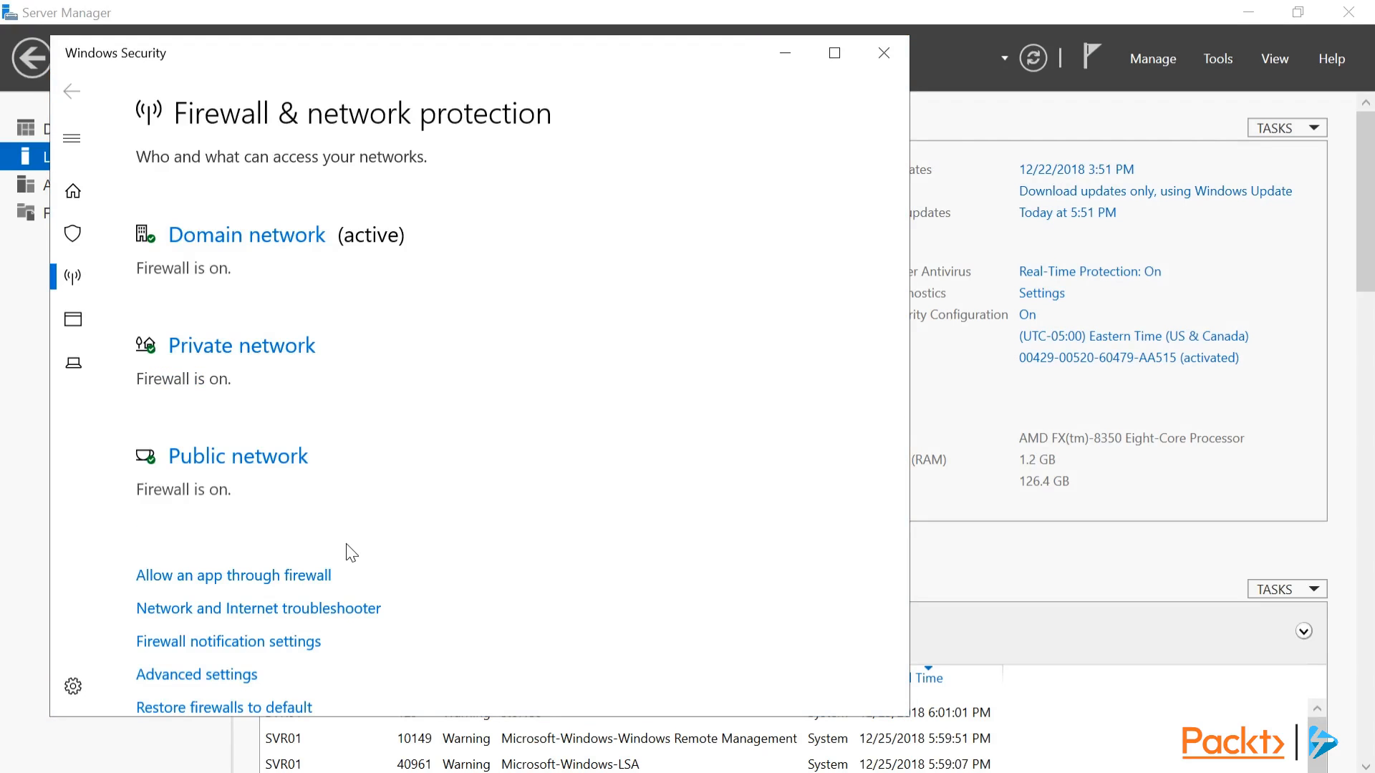
Review the apps allowed through Windows Defender Firewall and close the list unchanged
click(232, 575)
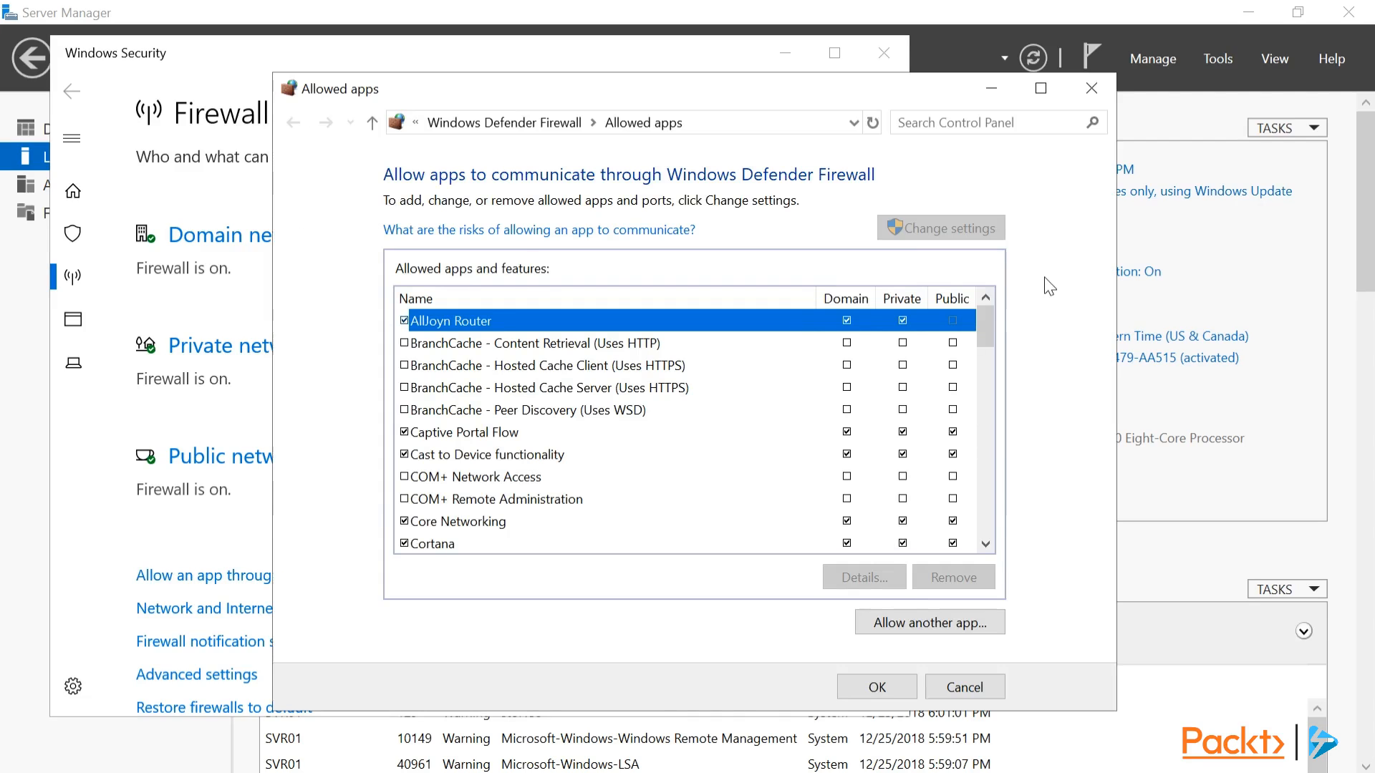
mouse_move(964, 686)
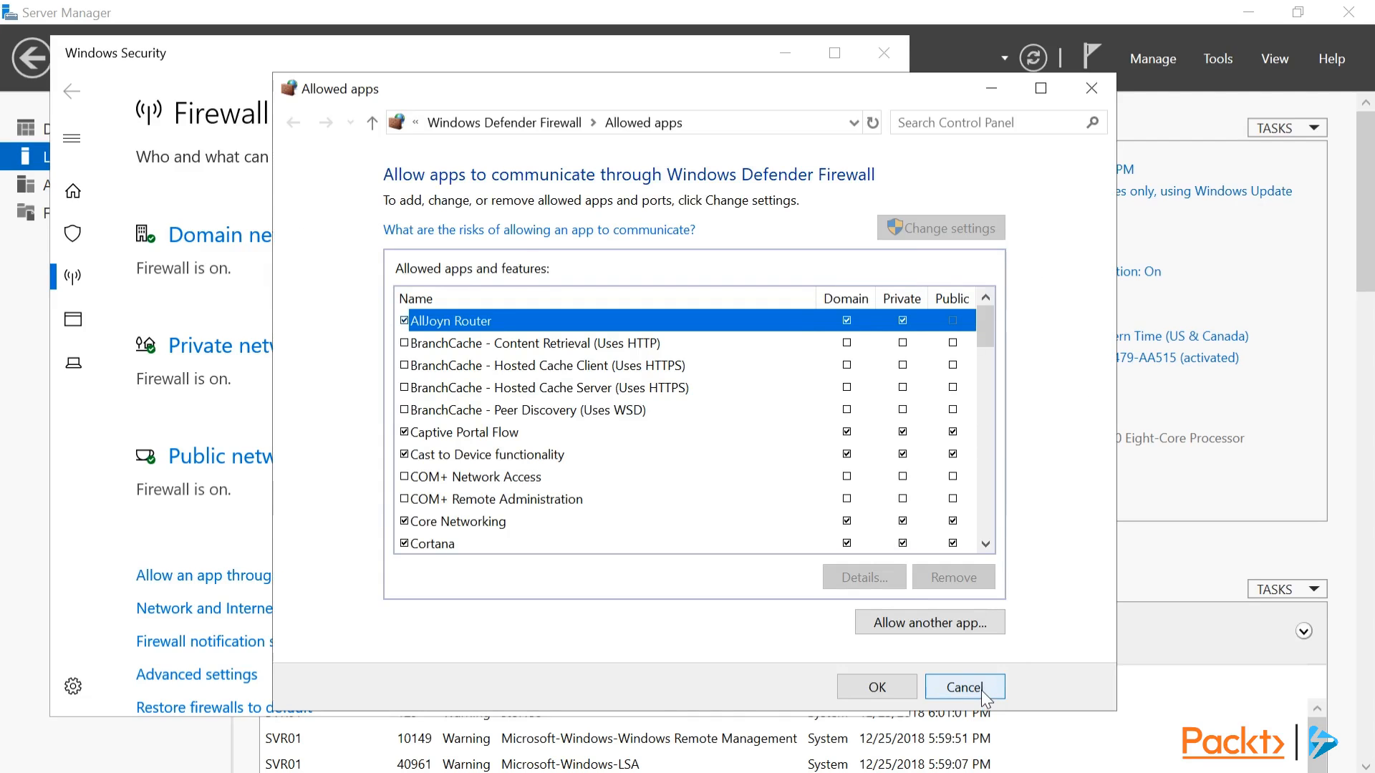
click(963, 687)
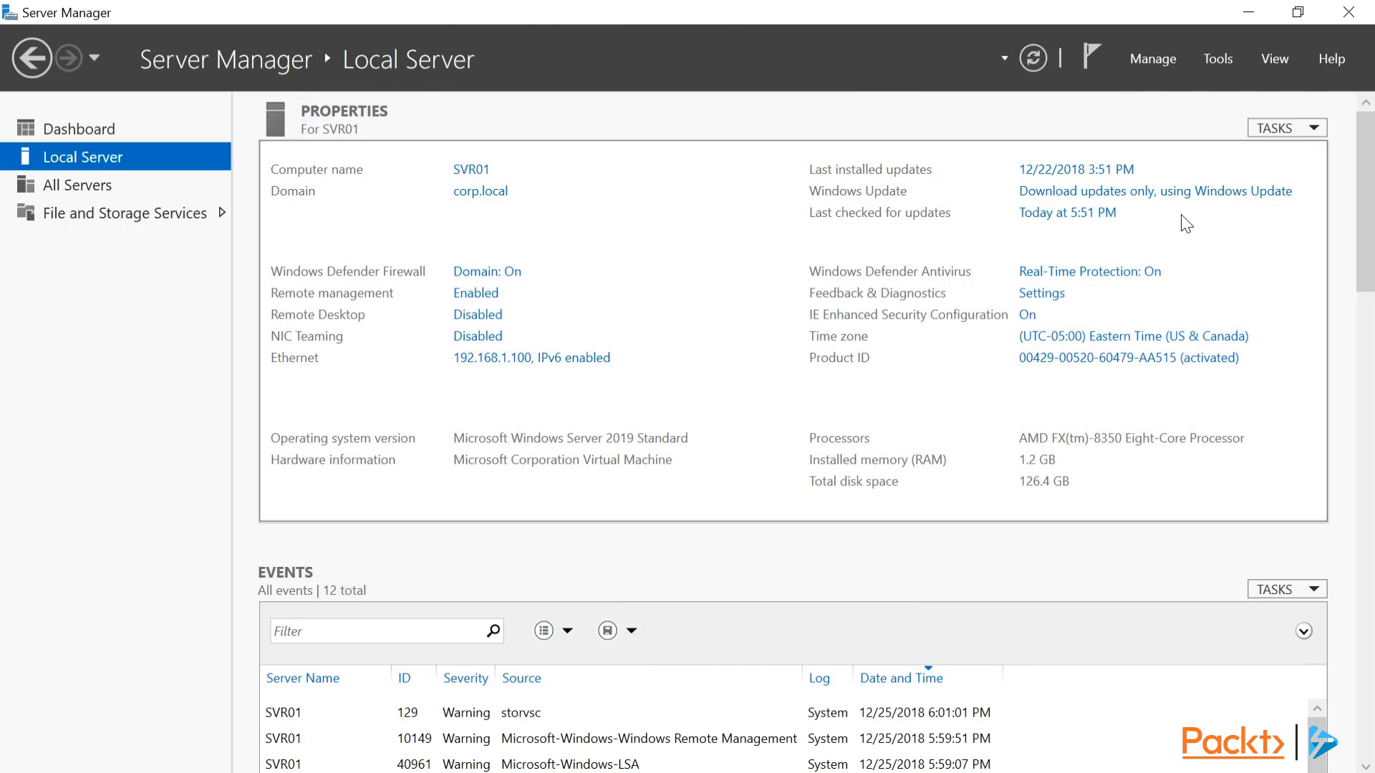
mouse_move(1176, 204)
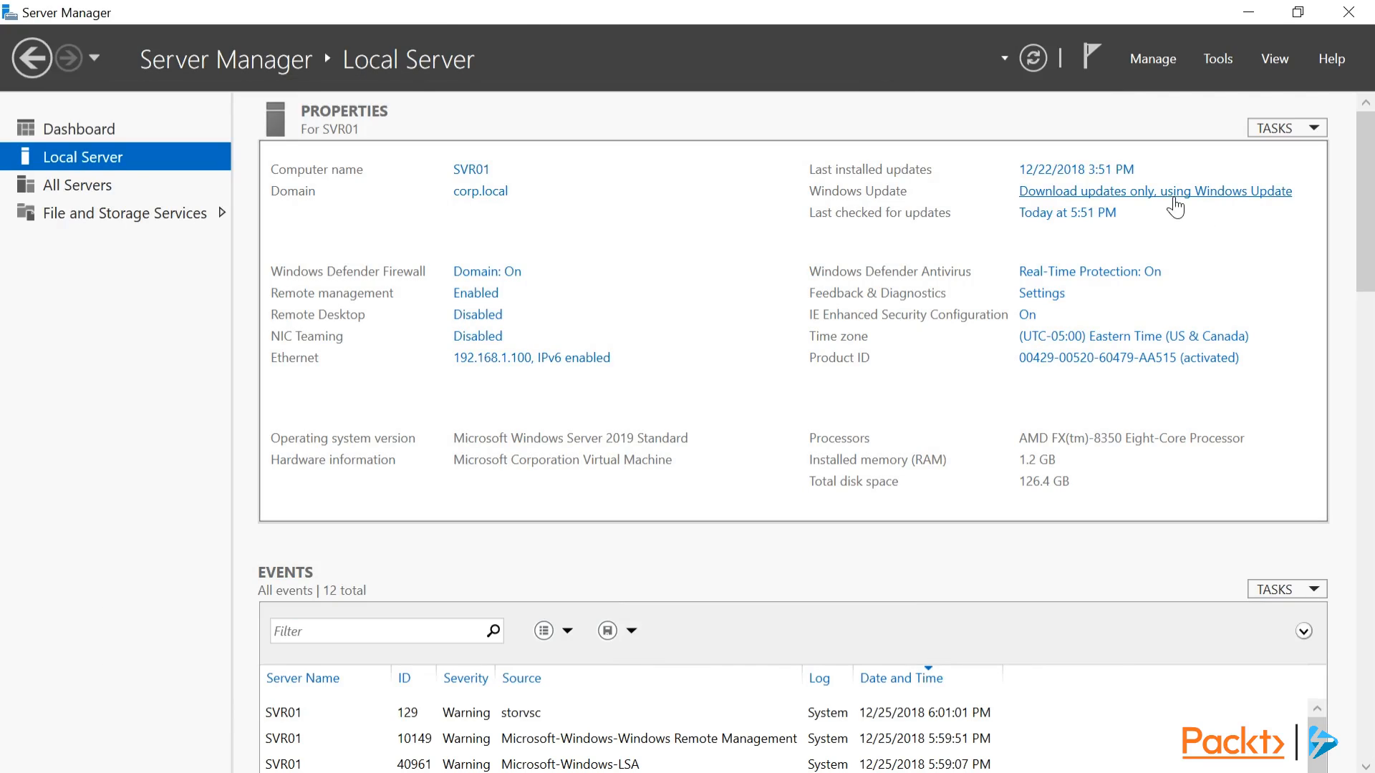
Check Windows Update active hours without changes, then view the Advanced options page
click(1154, 190)
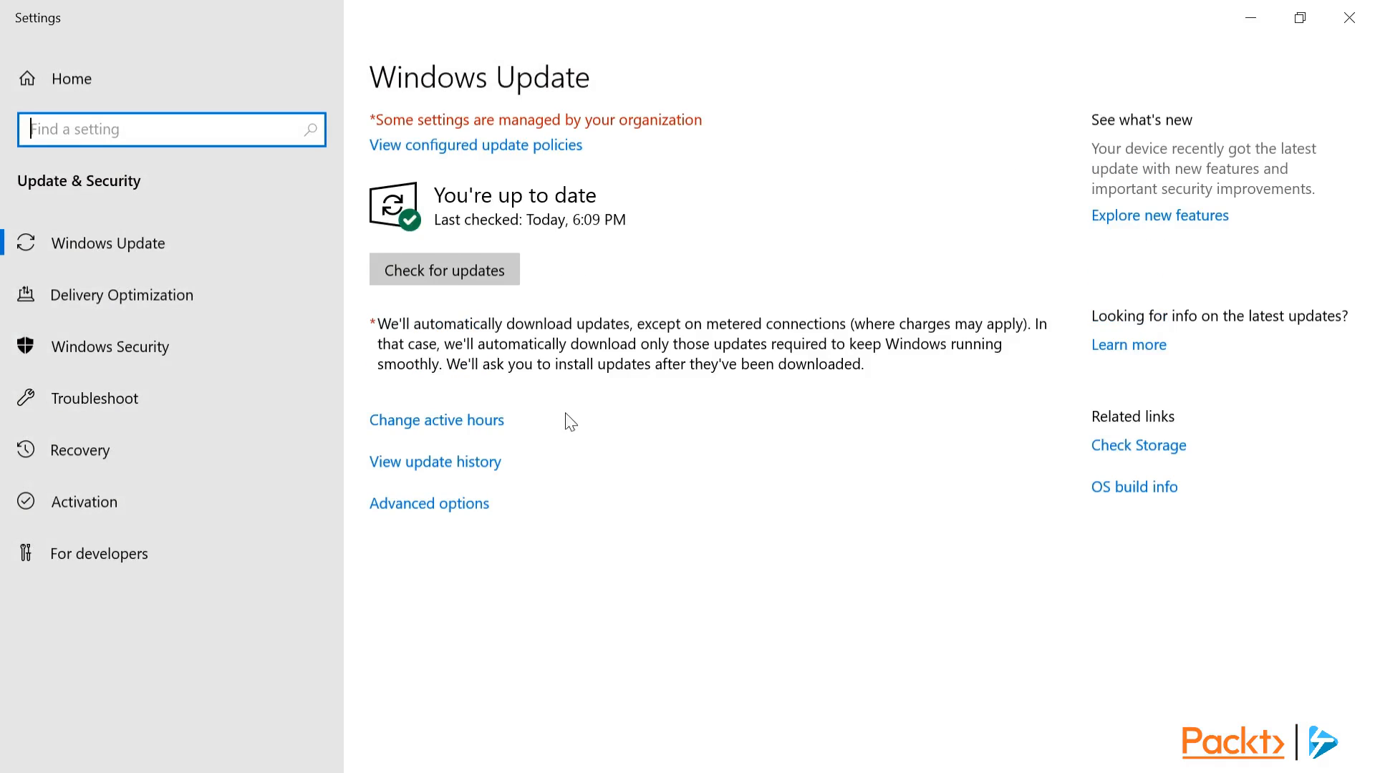
click(436, 421)
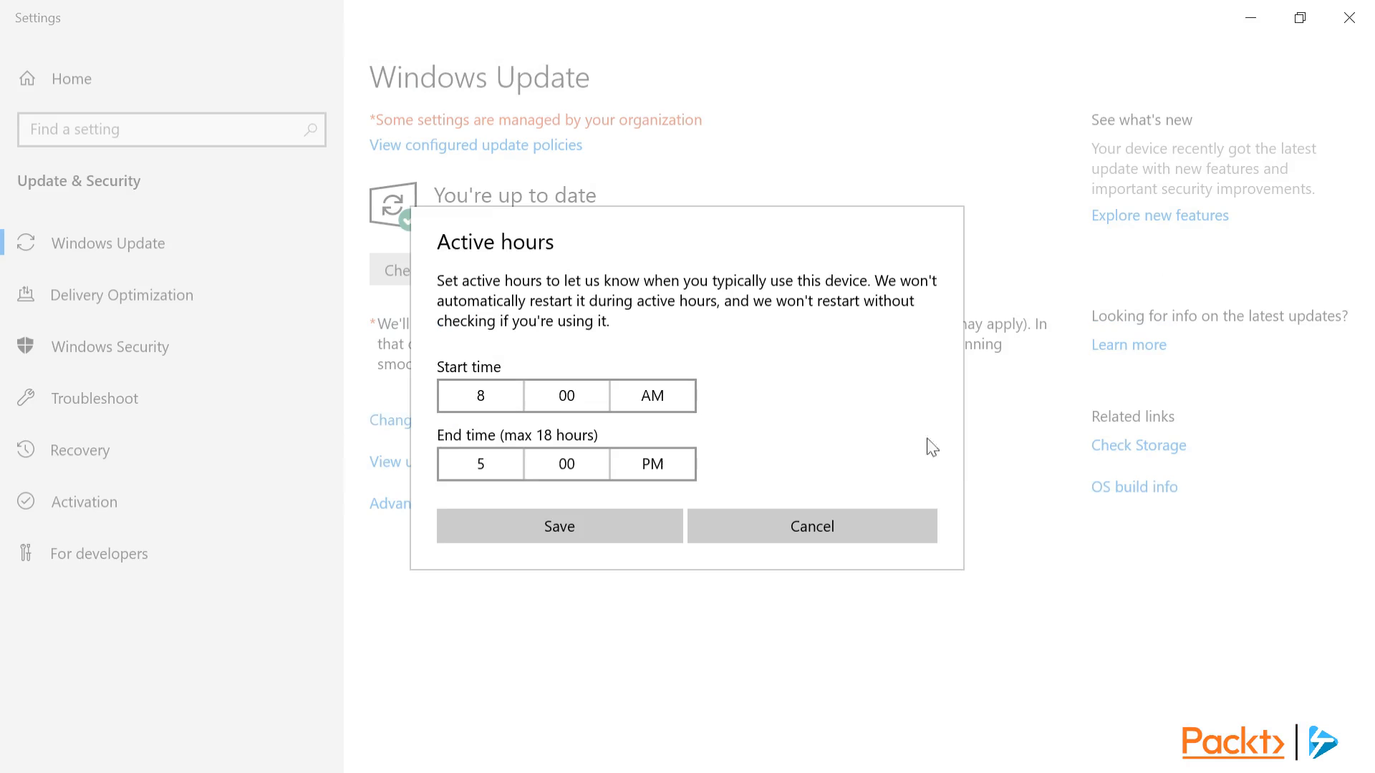
click(811, 527)
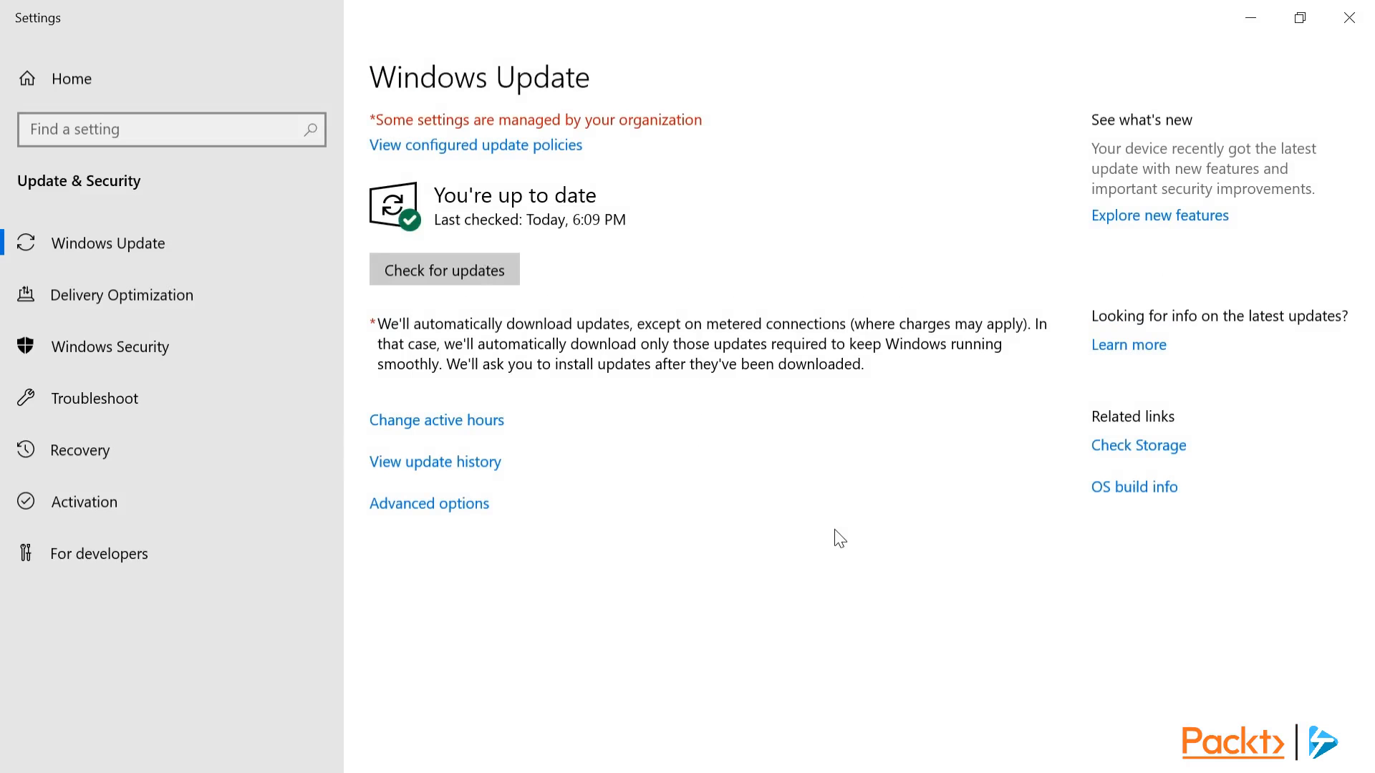
click(429, 502)
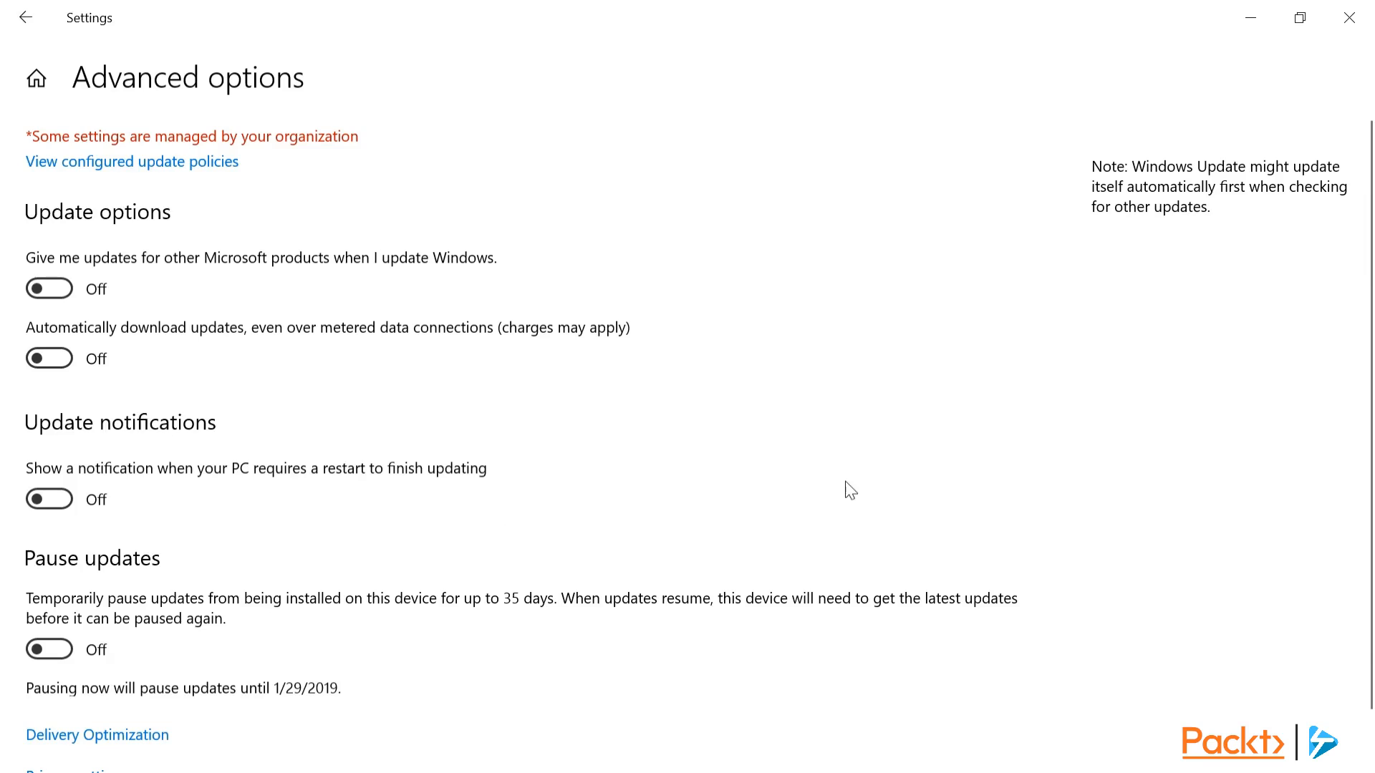